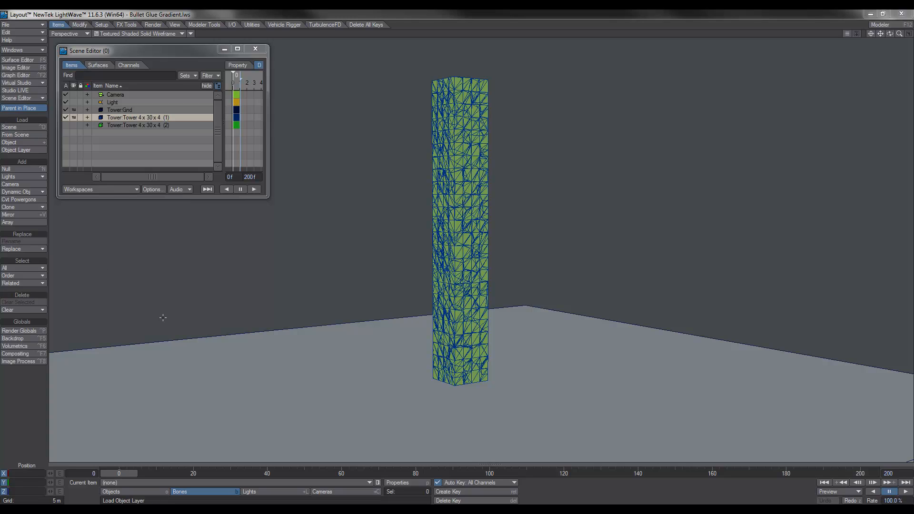
mouse_move(170, 381)
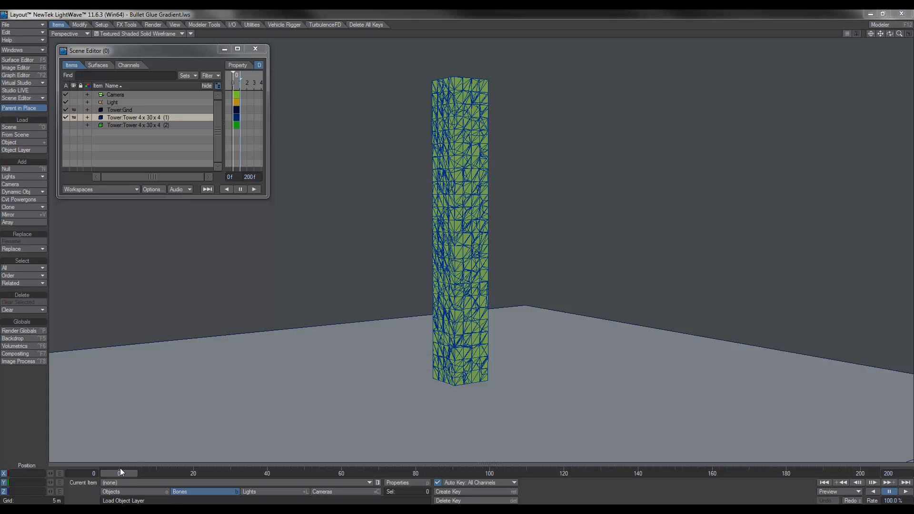
mouse_move(358, 431)
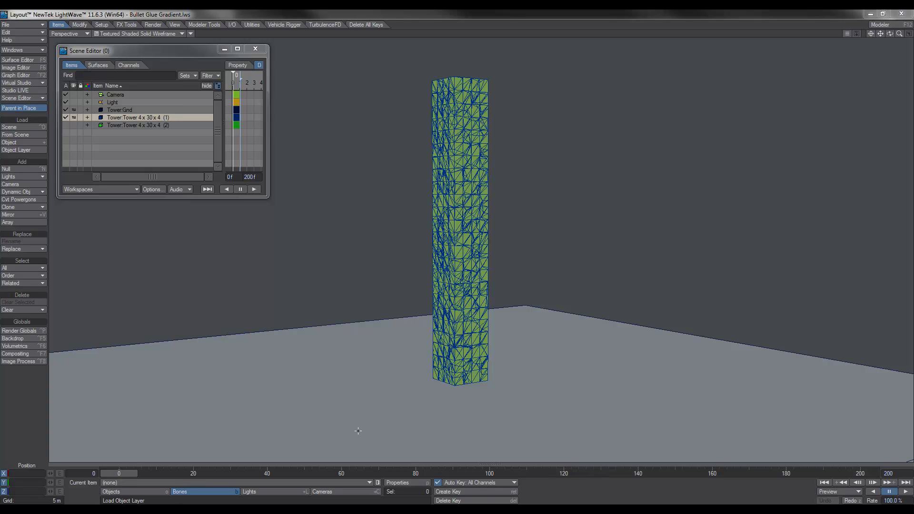
mouse_move(425, 42)
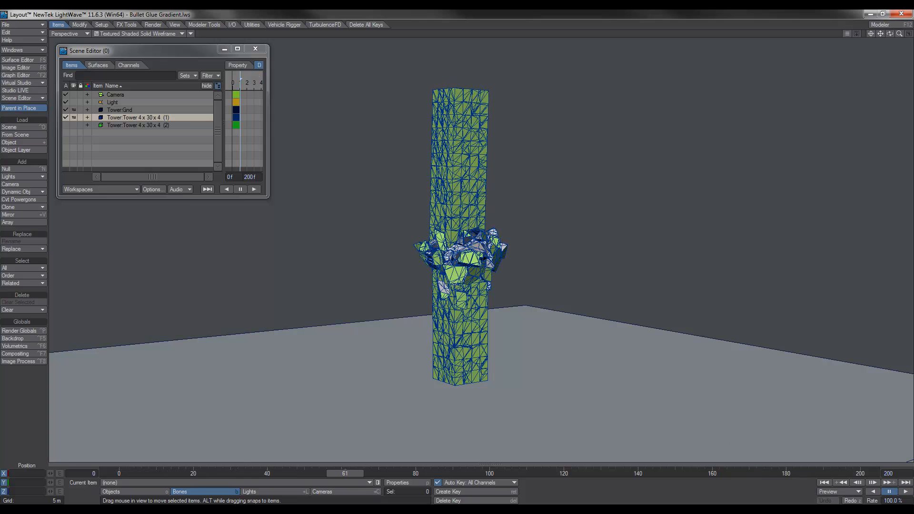
Switch the viewport from Textured Shaded Solid Wireframe to plain Shaded Solid and scrub the fracture playback
left_click(182, 33)
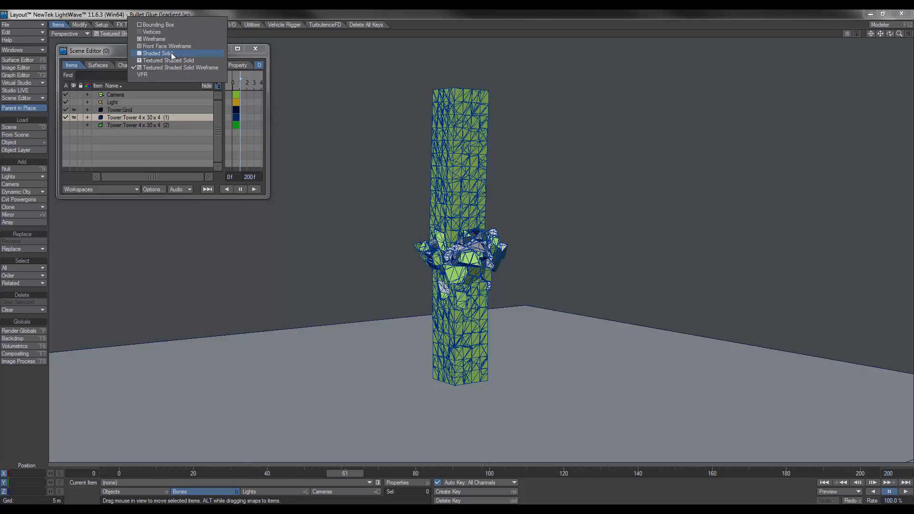
left_click(156, 54)
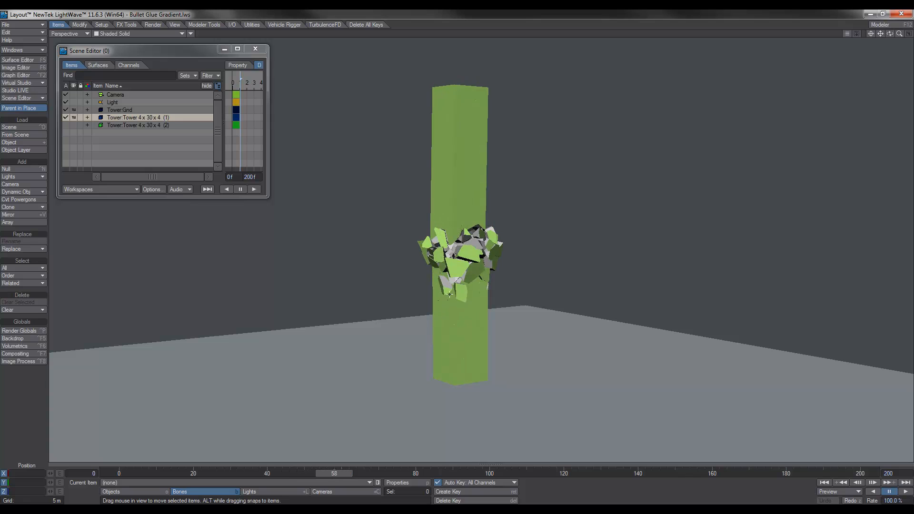
mouse_move(455, 321)
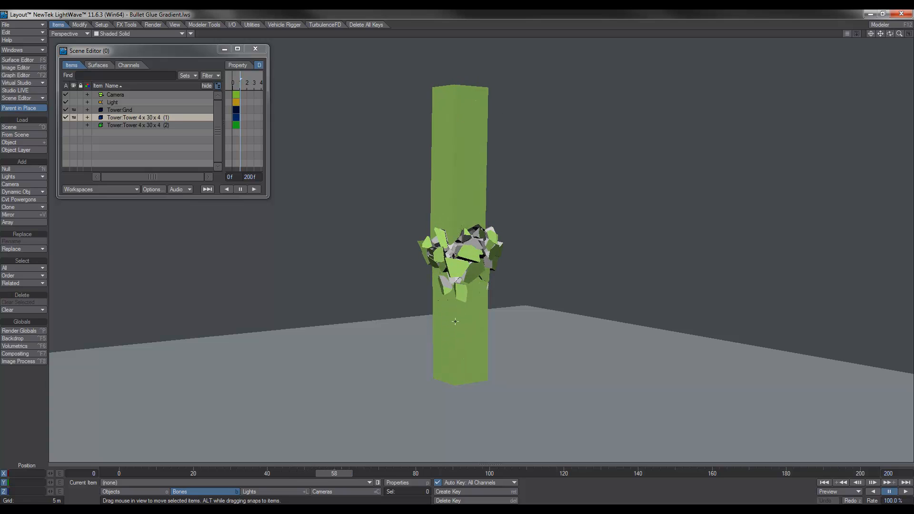
left_click(379, 473)
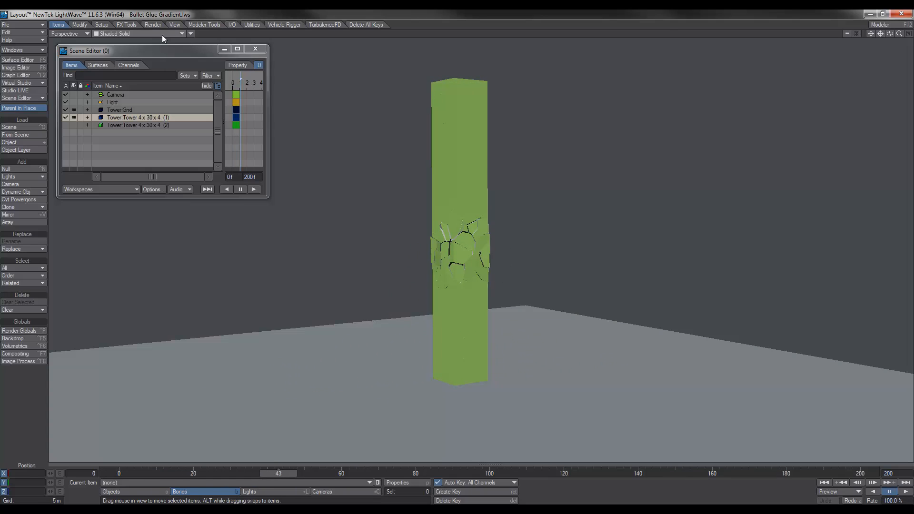
Load the Bullet Glue Gradient_TowerExamples scene and play it from the camera view
left_click(140, 34)
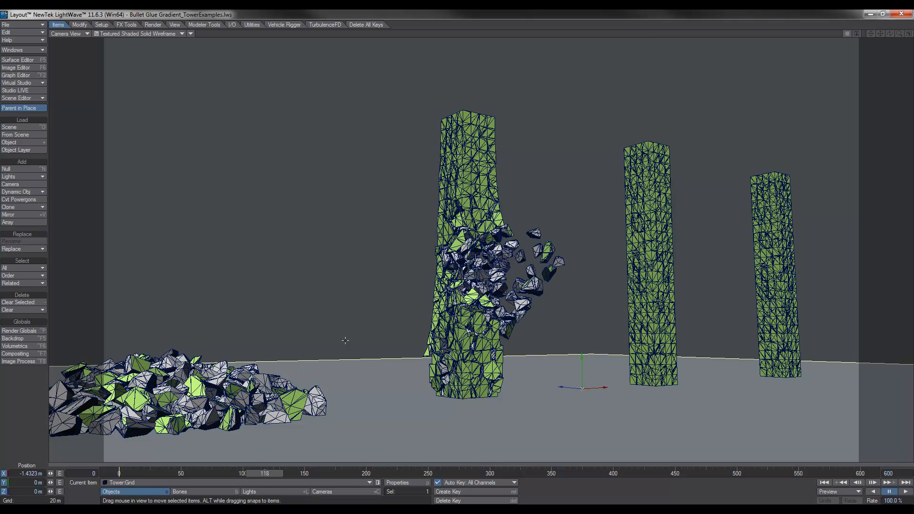
mouse_move(513, 211)
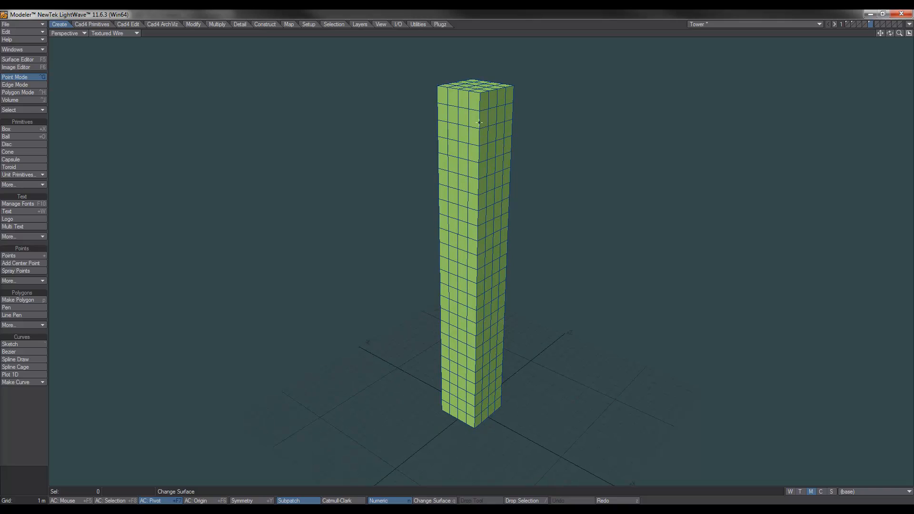
mouse_move(486, 135)
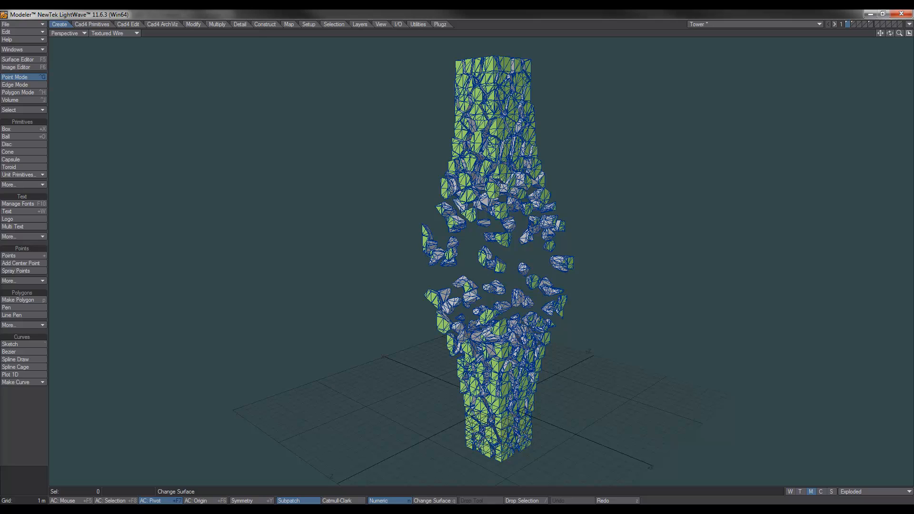
mouse_move(827, 448)
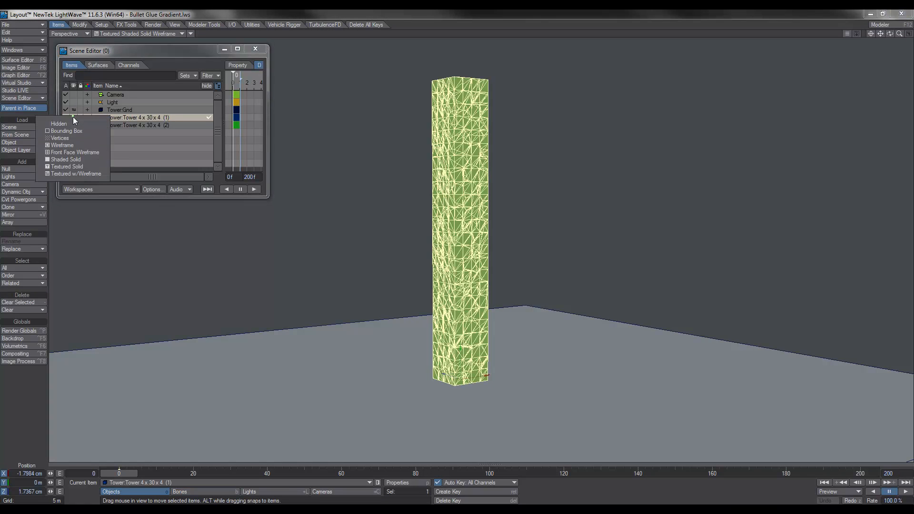
Hide Tower (1), show Tower (2) as Textured w/Wireframe, and close the Scene Editor
left_click(67, 130)
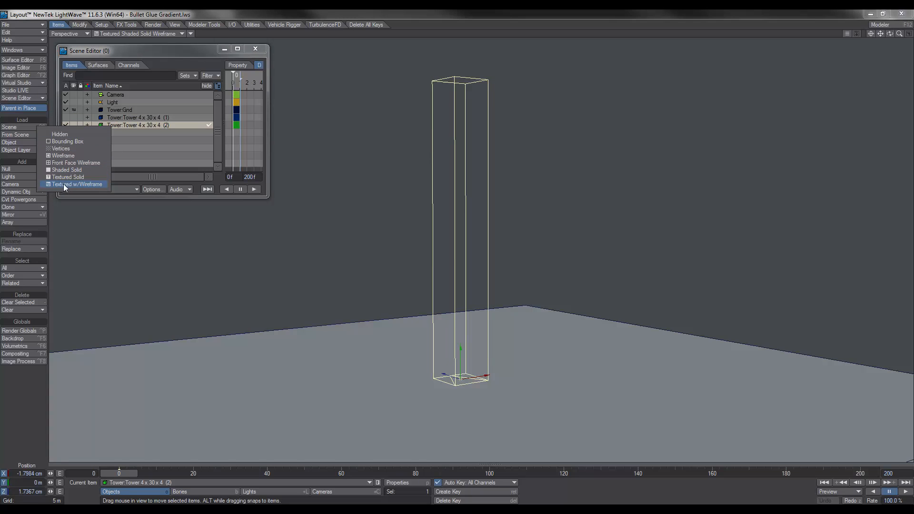
left_click(76, 183)
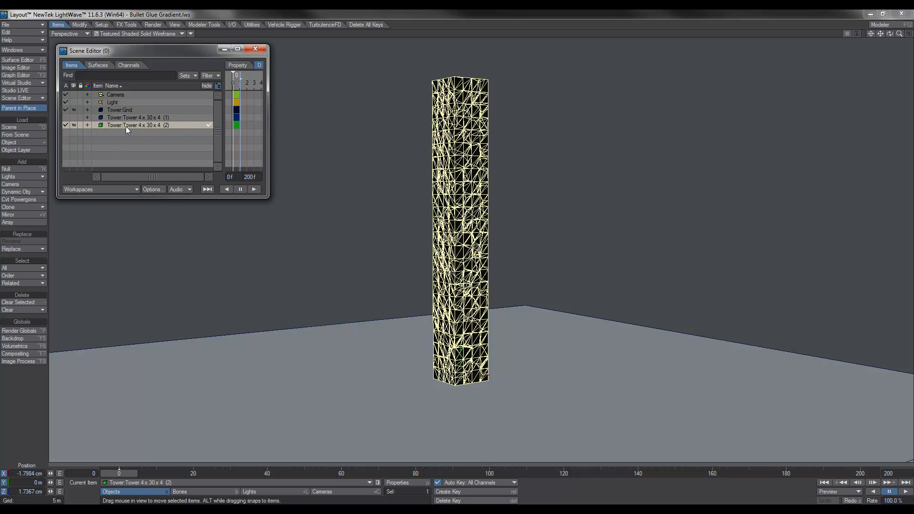
mouse_move(400, 137)
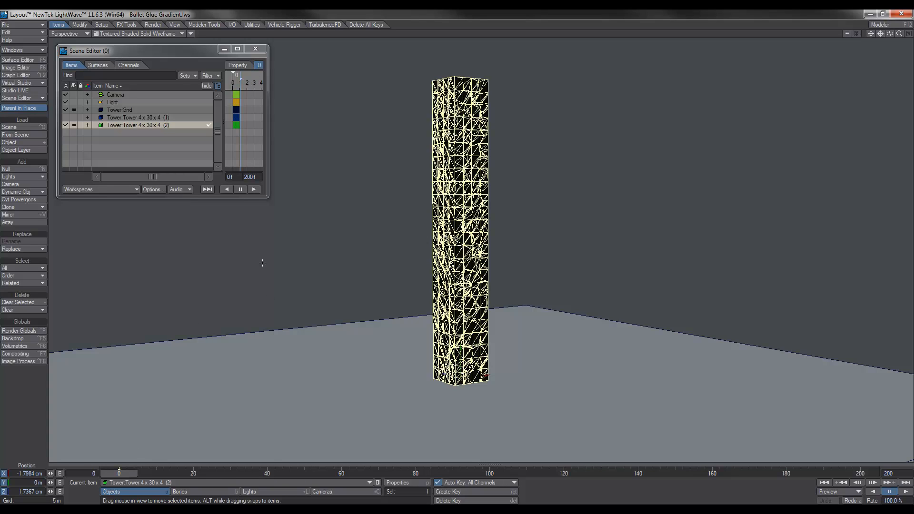
left_click(255, 48)
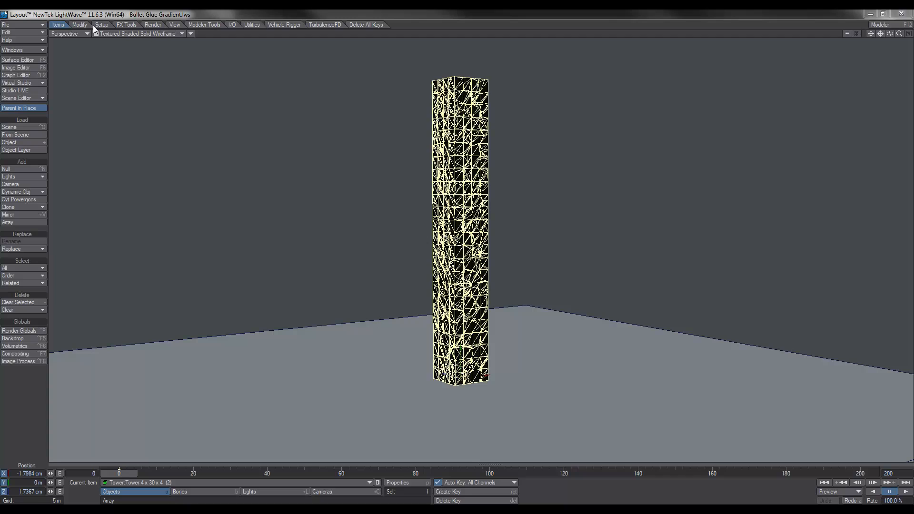
Open the Bullet Dynamics item properties from FX Tools and give Tower Grnd a Box collision shape
left_click(126, 25)
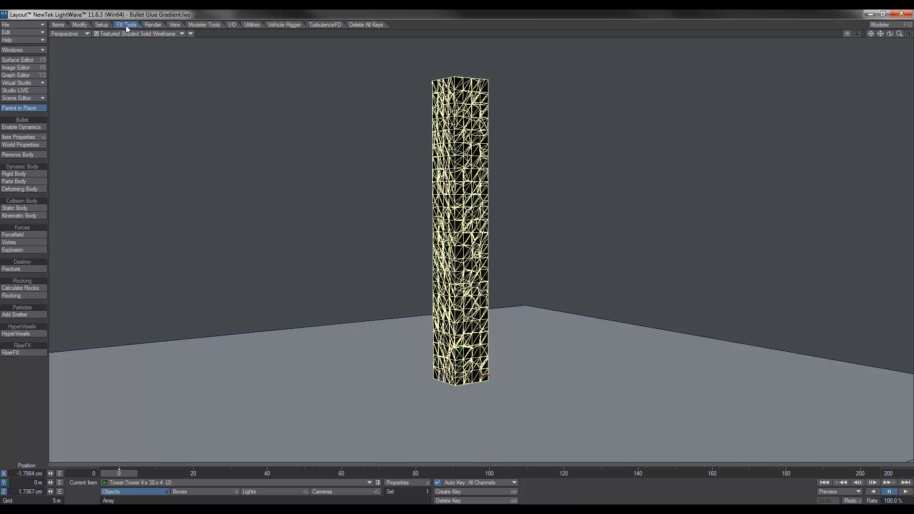
mouse_move(302, 333)
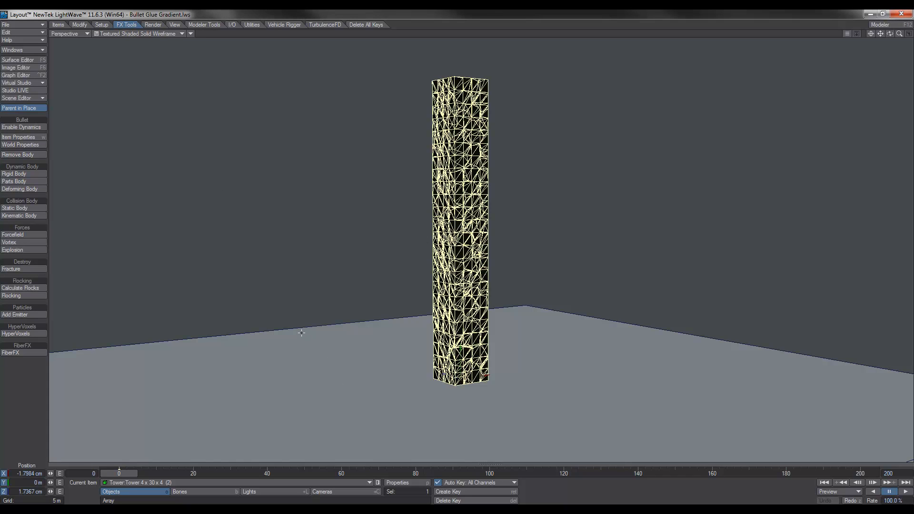
left_click(22, 126)
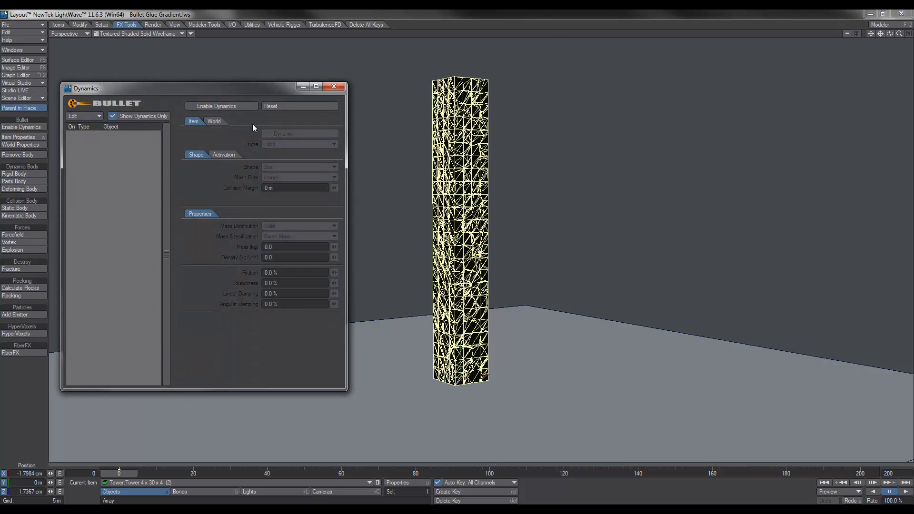
left_click_drag(175, 88, 164, 56)
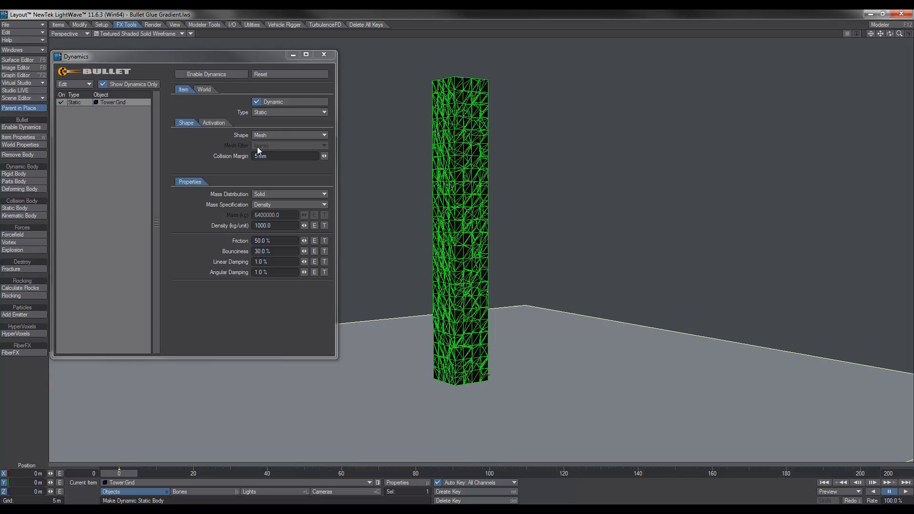
left_click(290, 134)
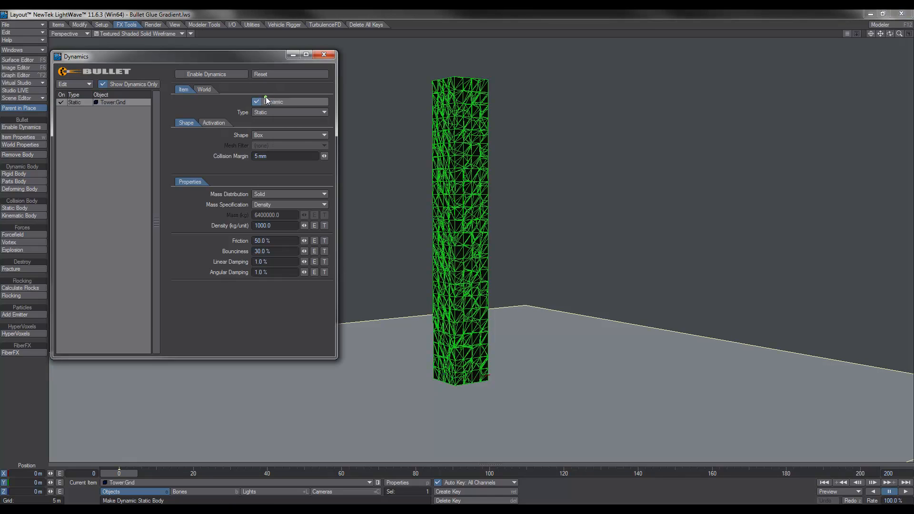
left_click(256, 102)
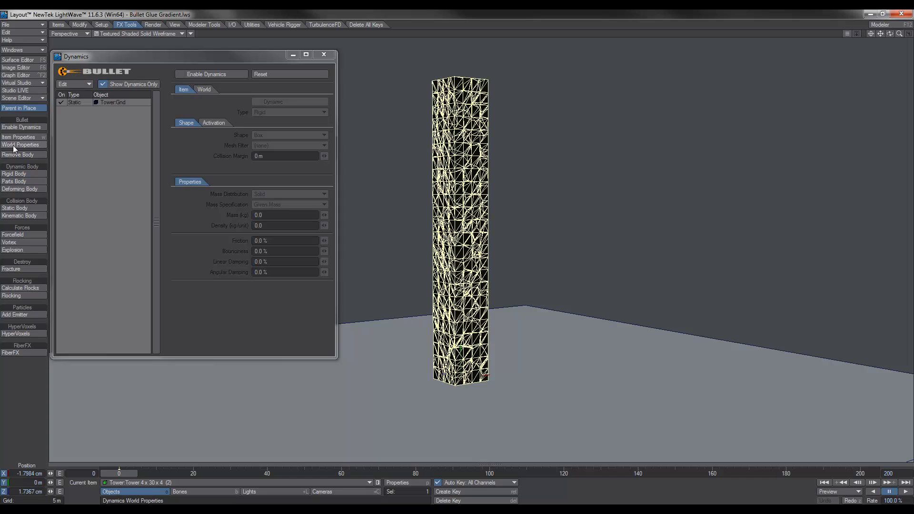
Make the tower a glued Parts body with a convex pieces collision shape and edit its collision margin
left_click(15, 181)
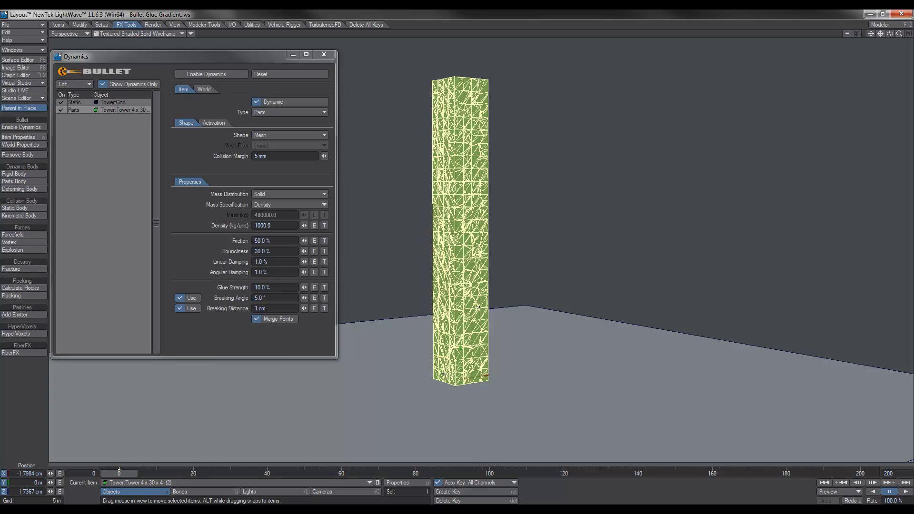
mouse_move(139, 144)
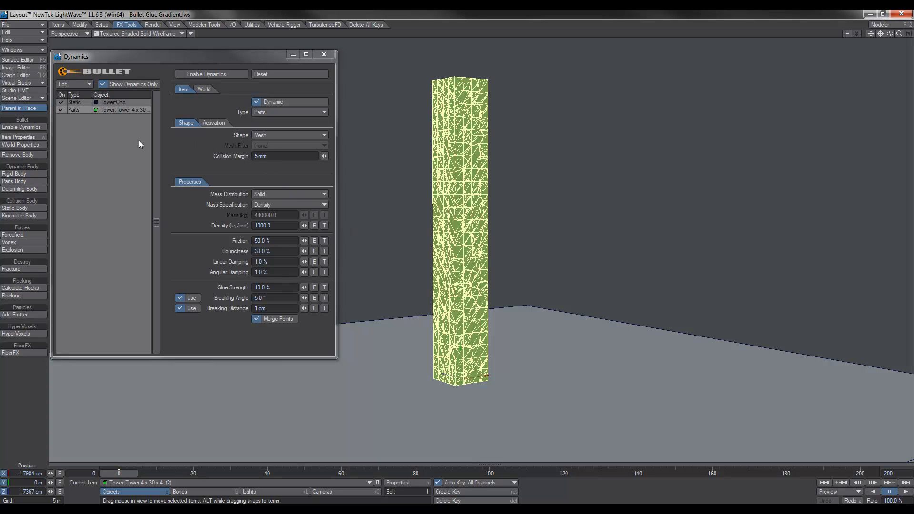
mouse_move(108, 113)
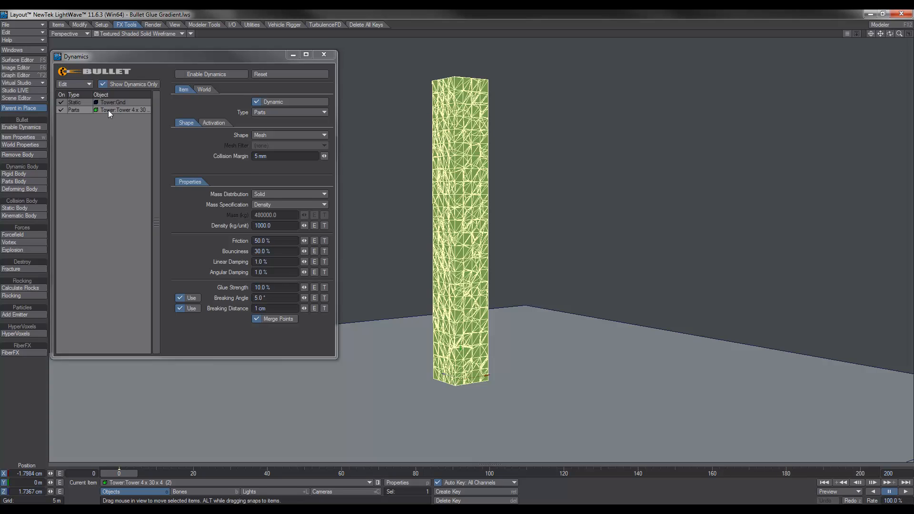
left_click(113, 102)
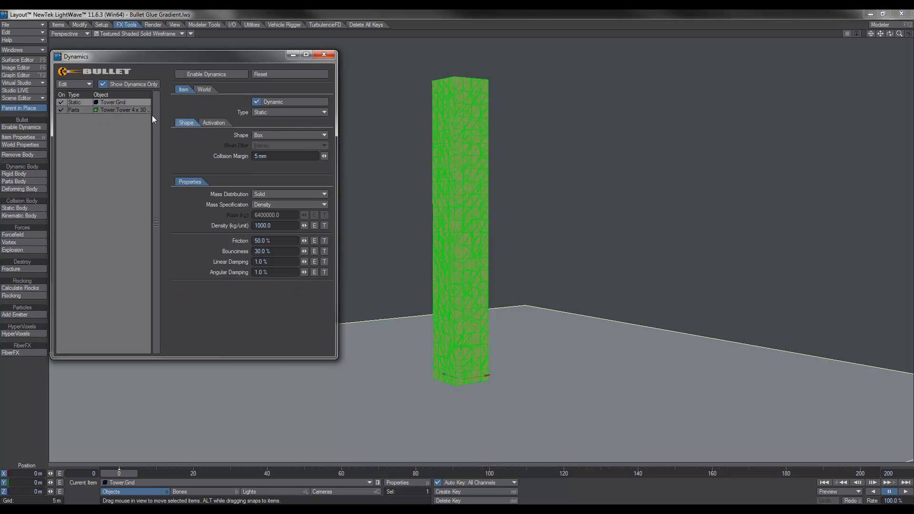
mouse_move(124, 113)
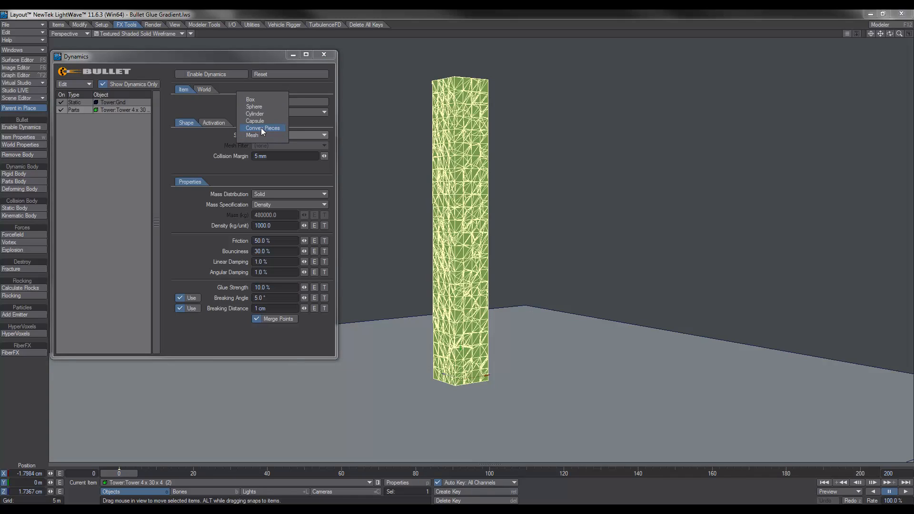
left_click(263, 127)
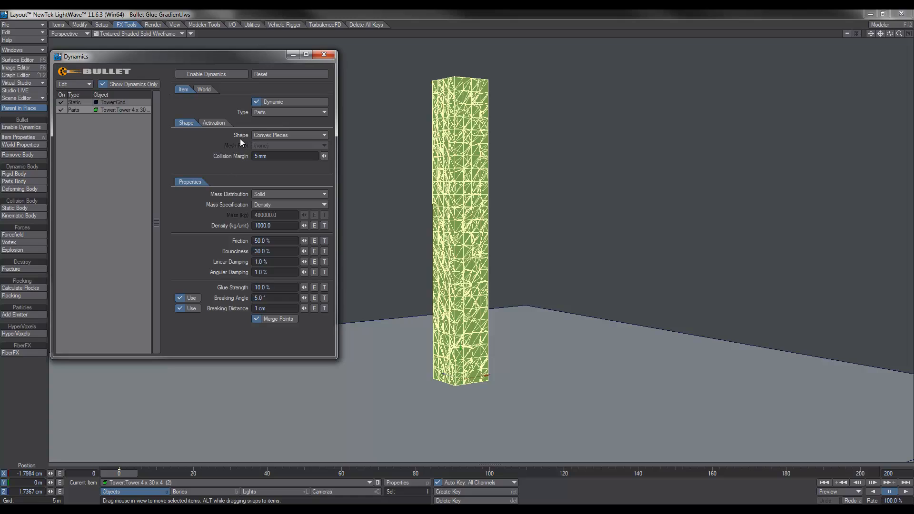
left_click(285, 155)
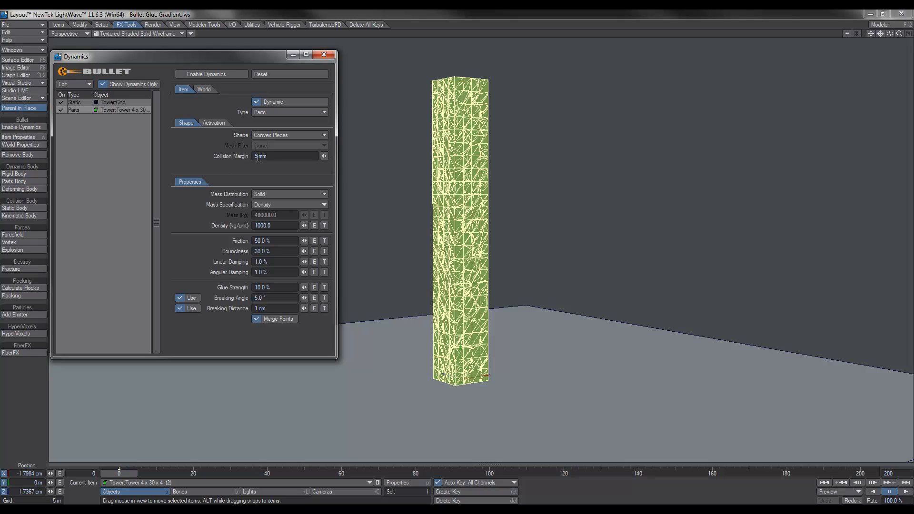
double_click(271, 155)
type("3")
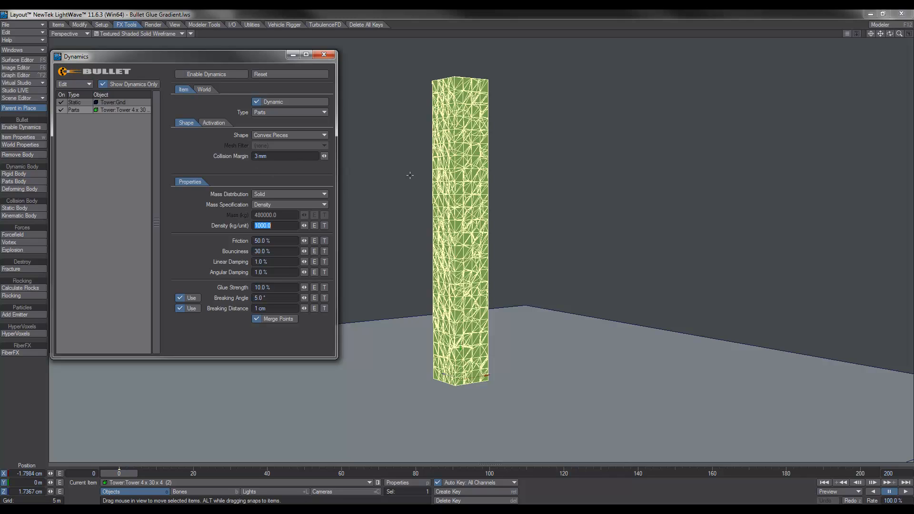
mouse_move(261, 157)
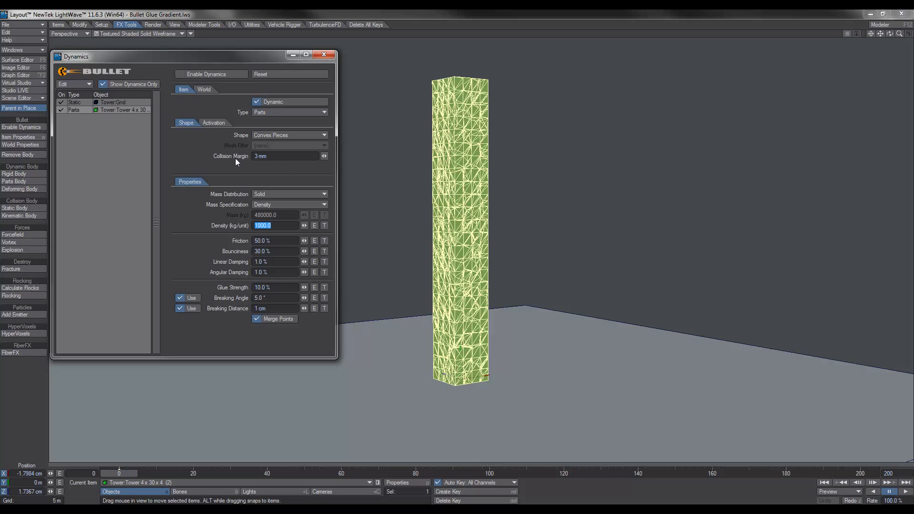
mouse_move(246, 178)
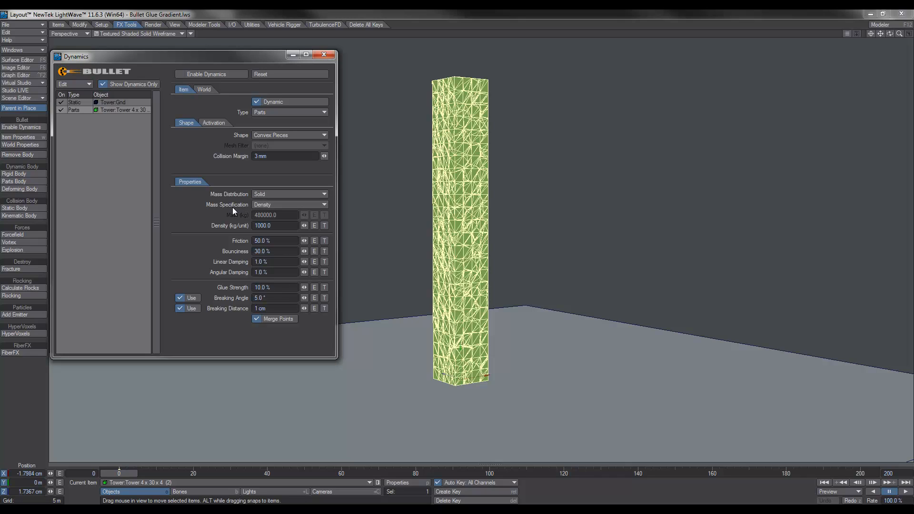
Keep mass specified by density, set Density to 100000 kg/unit with Glue Strength at 100%
left_click(290, 204)
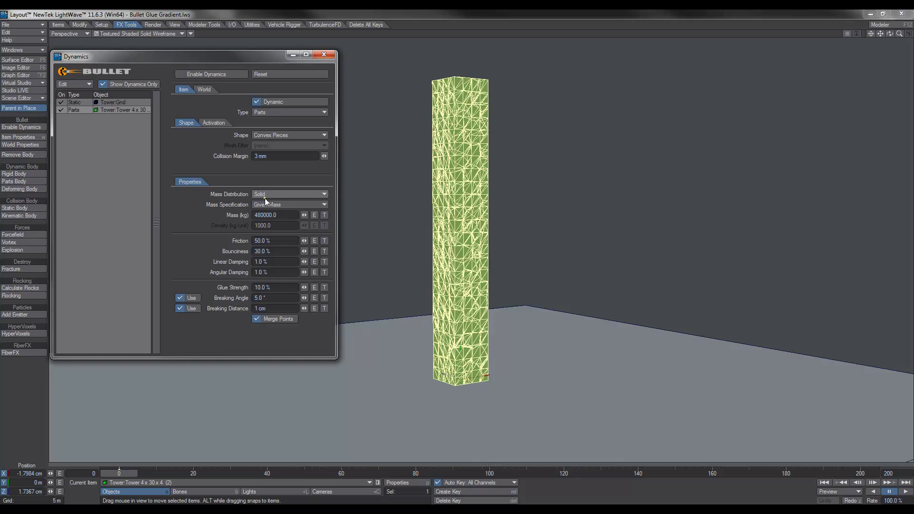
left_click(289, 204)
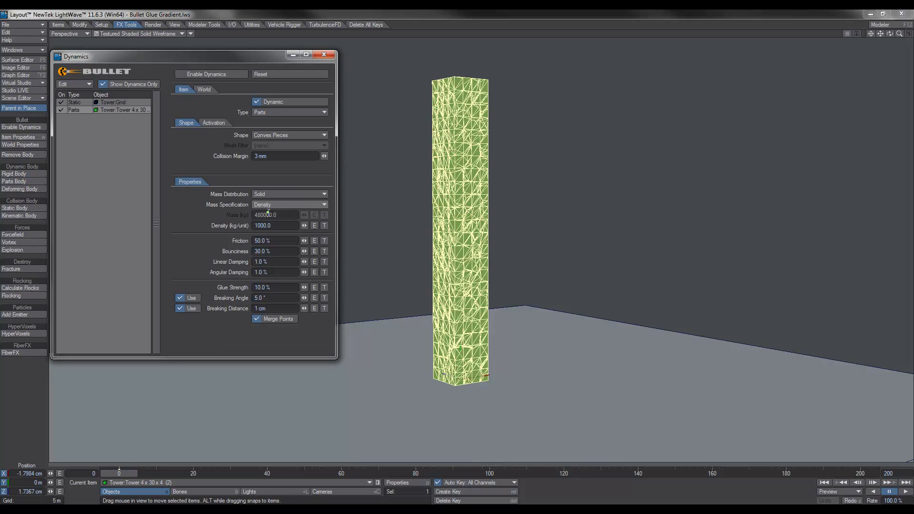
mouse_move(264, 209)
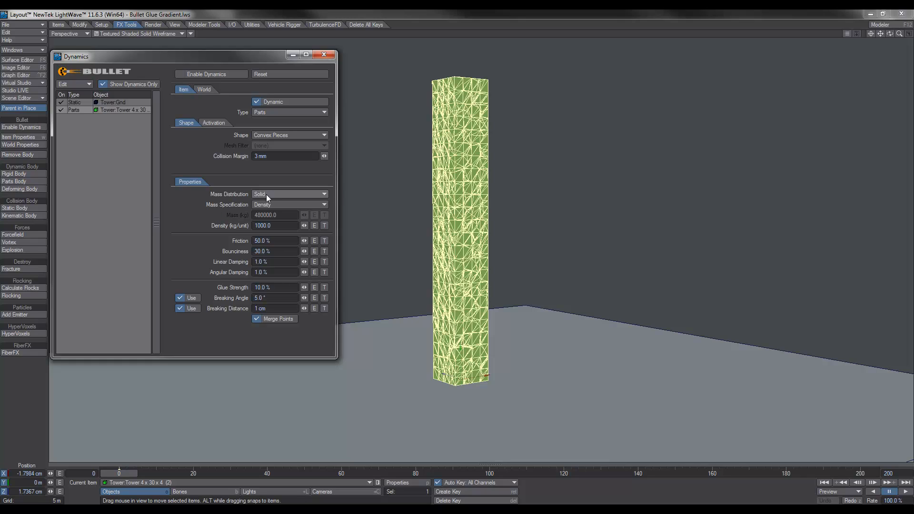
left_click(269, 225)
type("100")
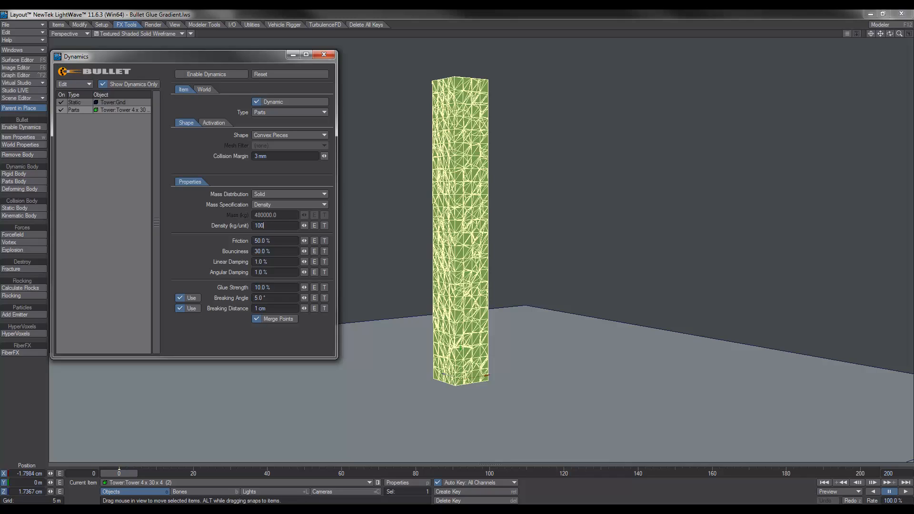
triple_click(274, 226)
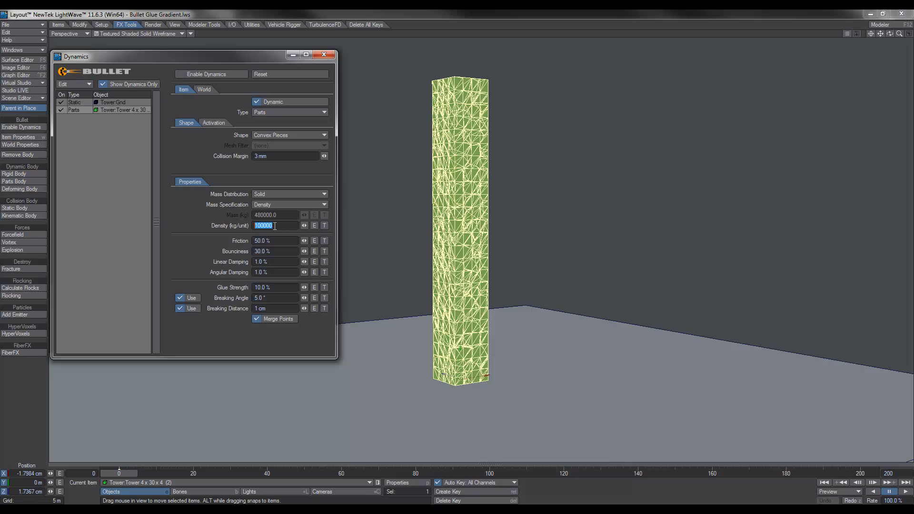
mouse_move(370, 207)
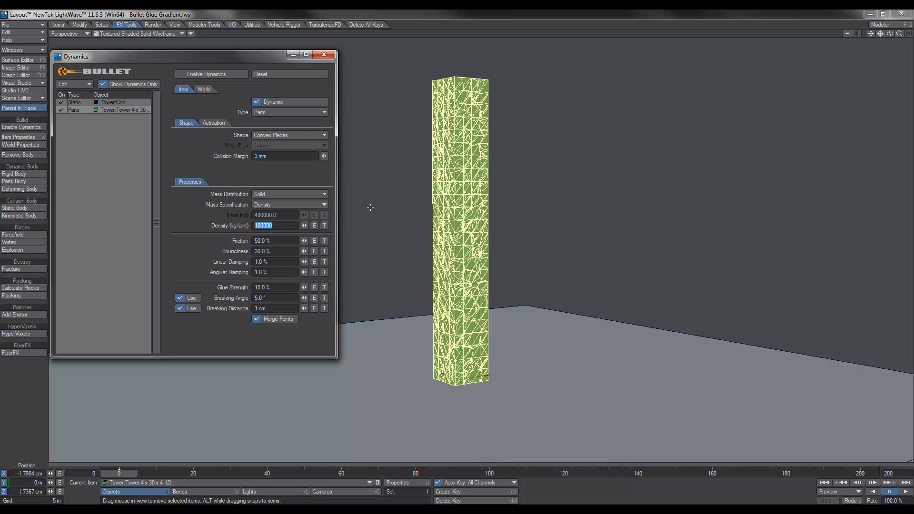
mouse_move(453, 170)
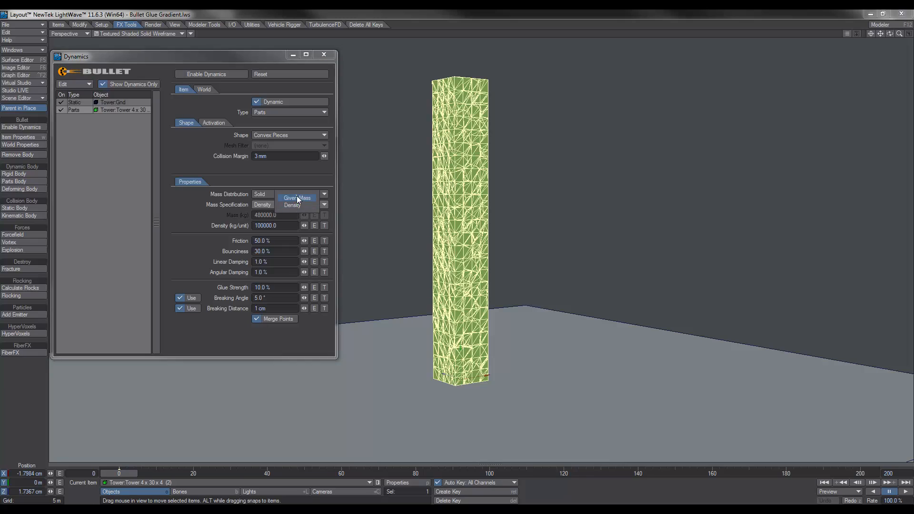
left_click(292, 205)
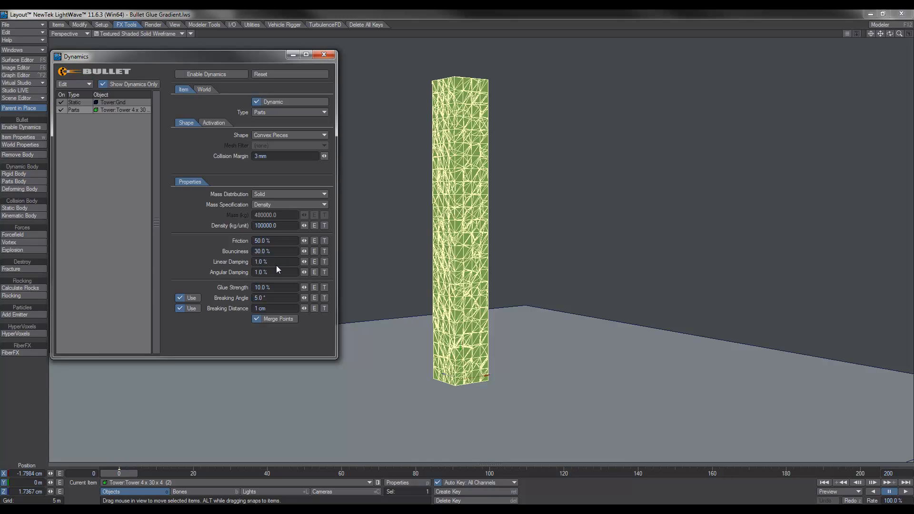
mouse_move(221, 269)
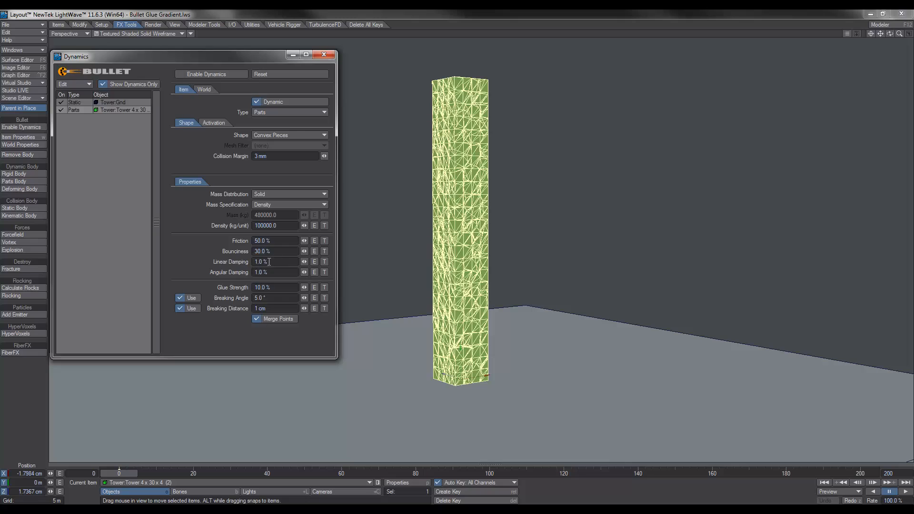
mouse_move(542, 352)
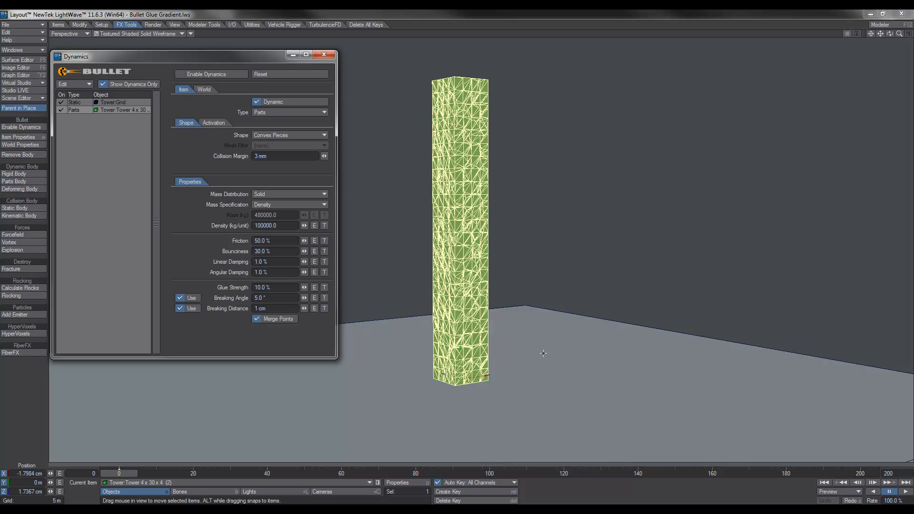
mouse_move(239, 297)
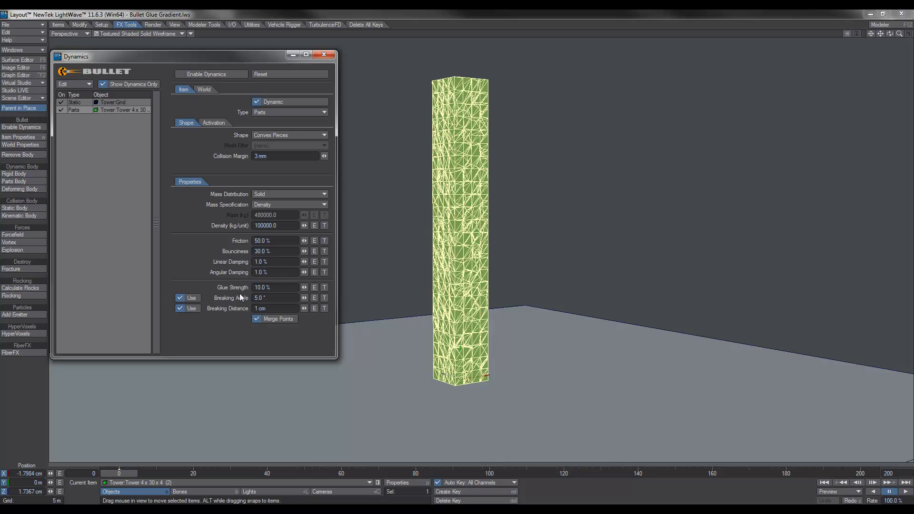
mouse_move(201, 267)
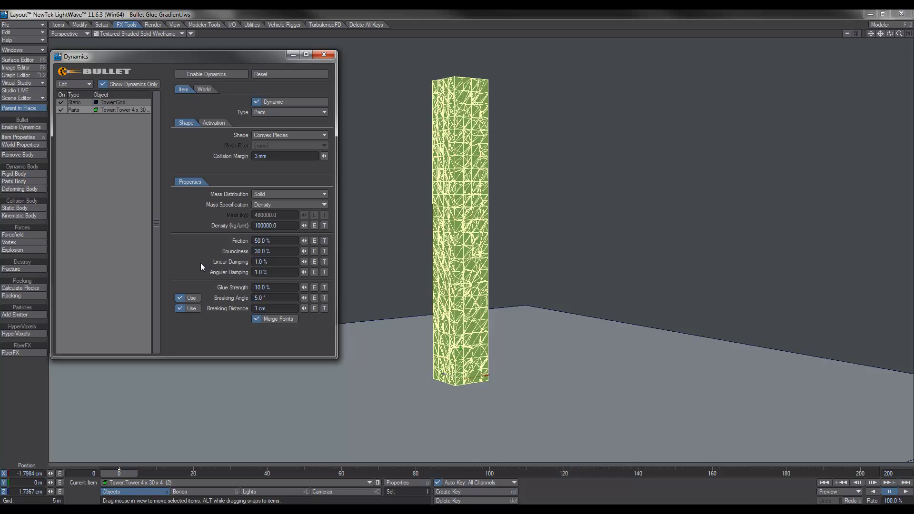
mouse_move(282, 288)
type("100")
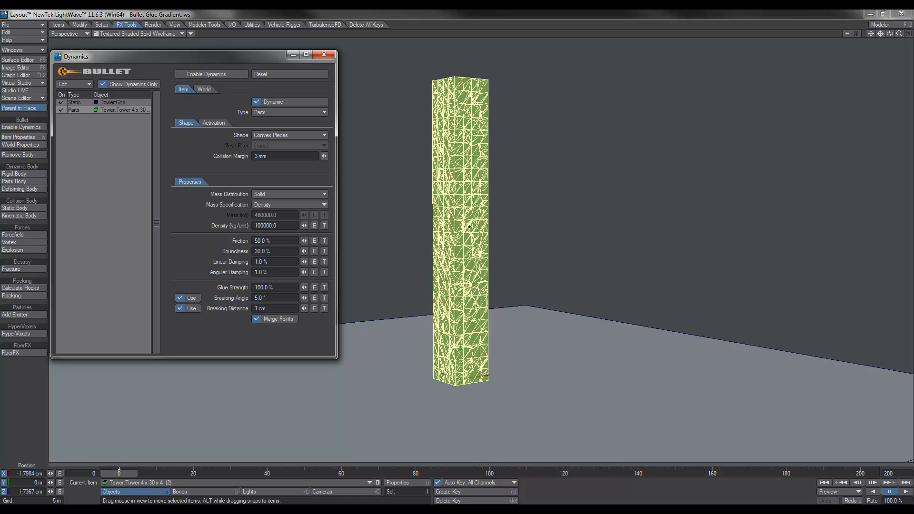
Review the Activation settings, then turn off Use beside Breaking Distance so glue breaks only by angle
left_click(214, 123)
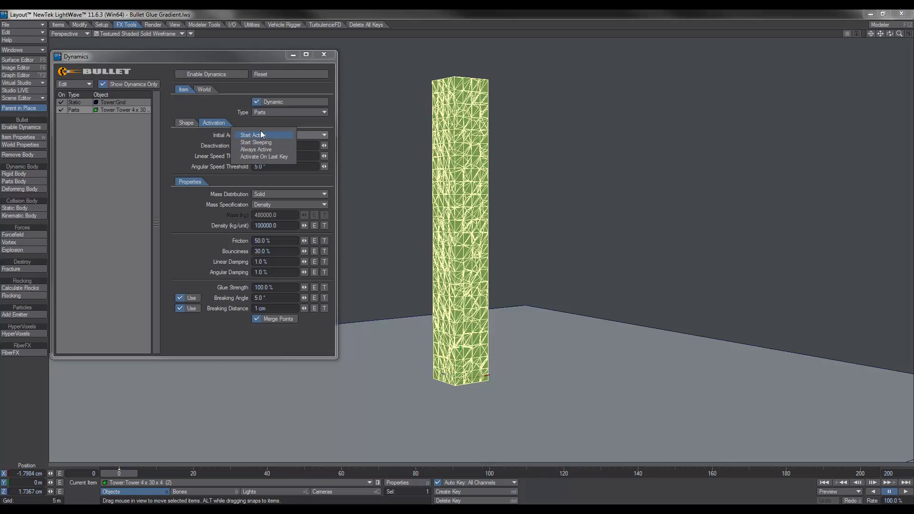
left_click(185, 122)
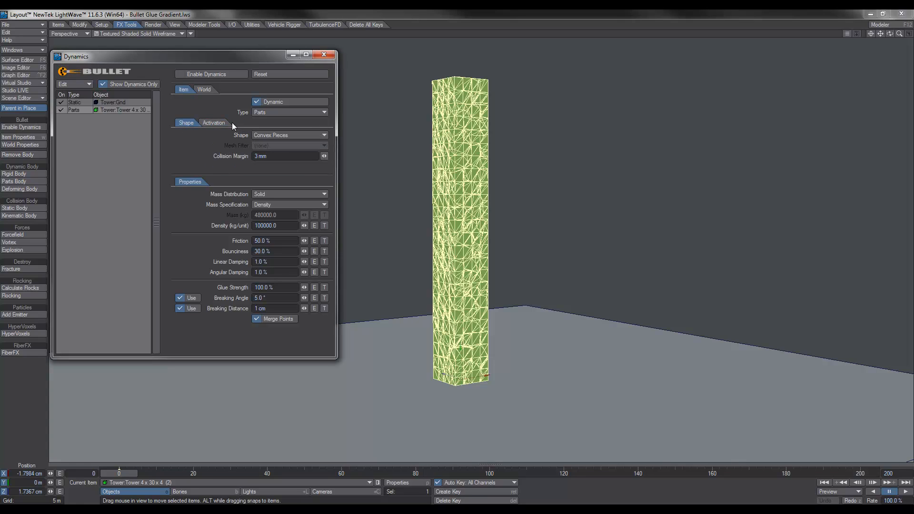
mouse_move(226, 302)
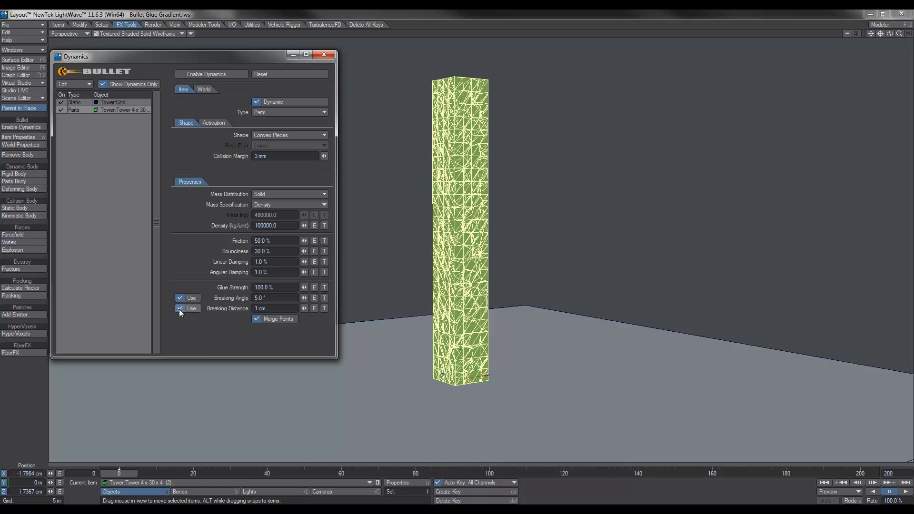
left_click(180, 309)
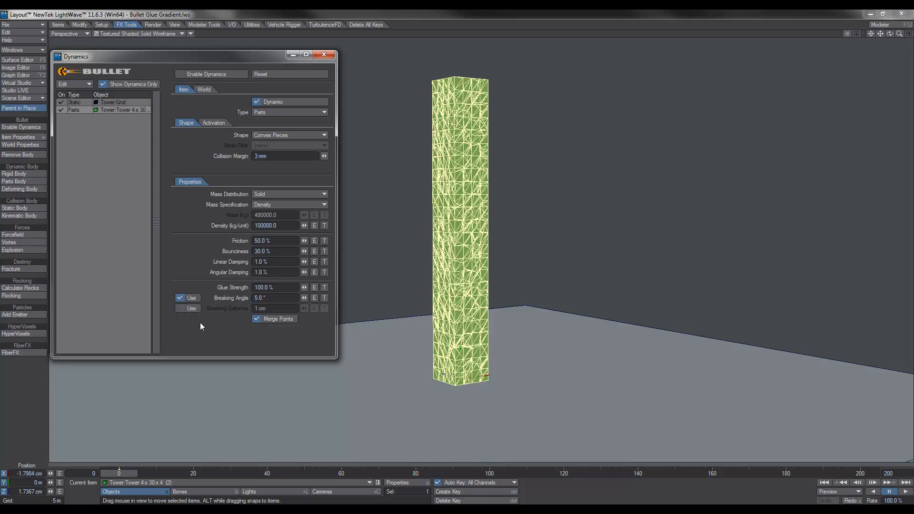
mouse_move(251, 302)
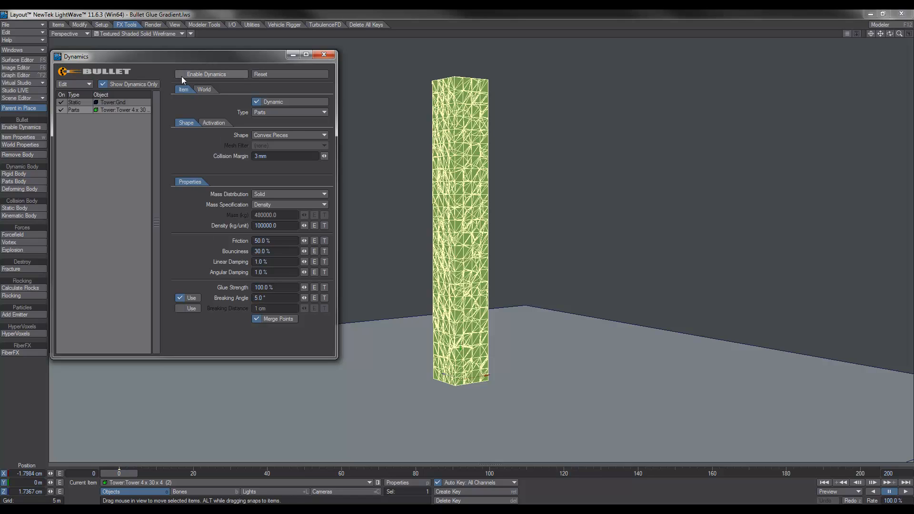
Enable dynamics to watch the glued tower stand unbroken, then disable it and close the panel
left_click(180, 74)
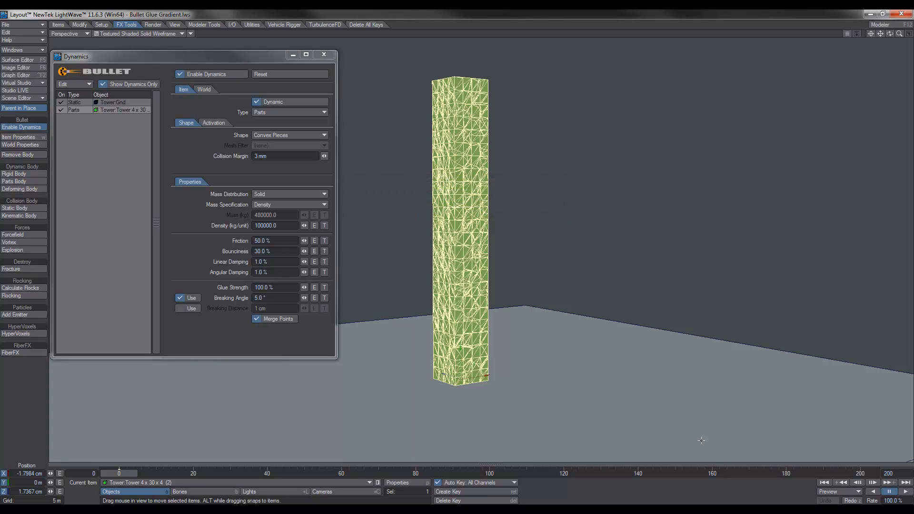
mouse_move(797, 428)
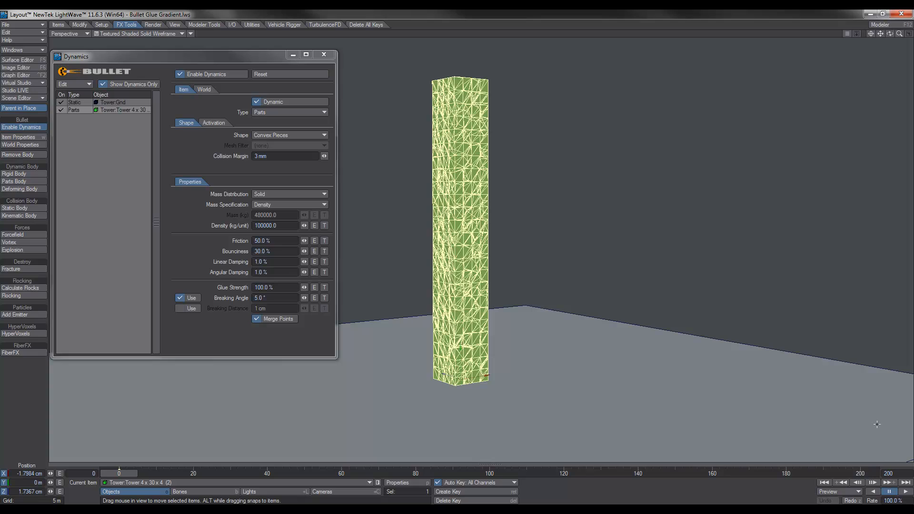
mouse_move(495, 130)
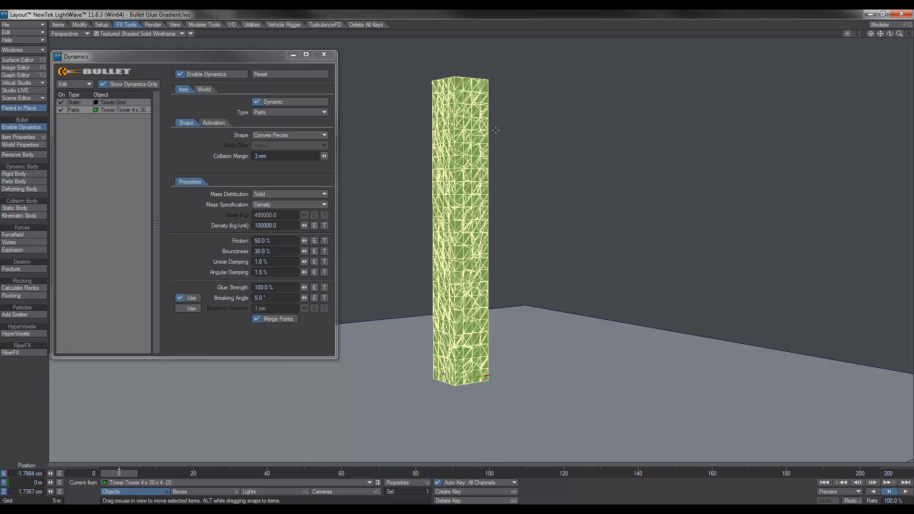
left_click(180, 75)
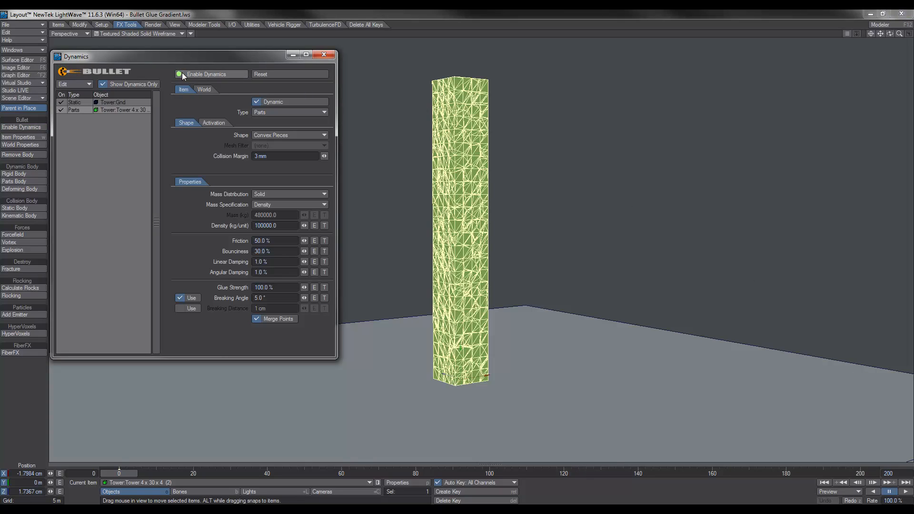
left_click(324, 54)
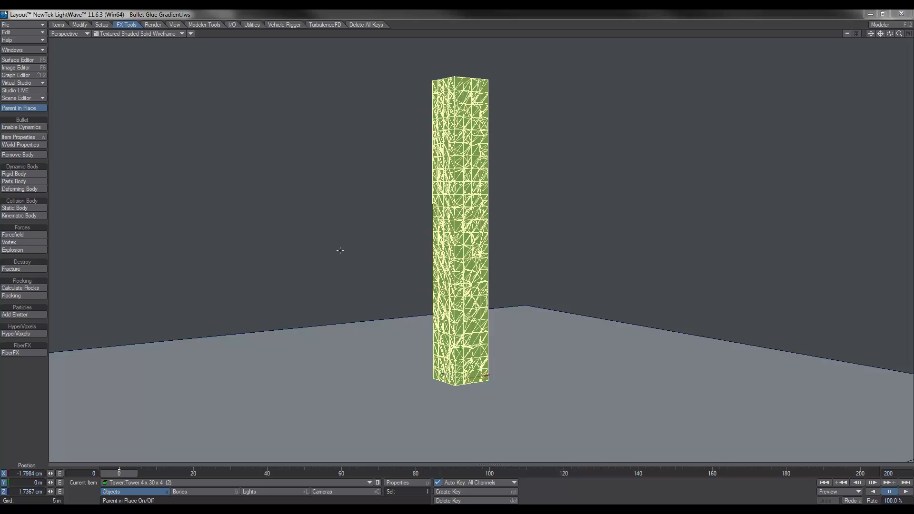
mouse_move(461, 239)
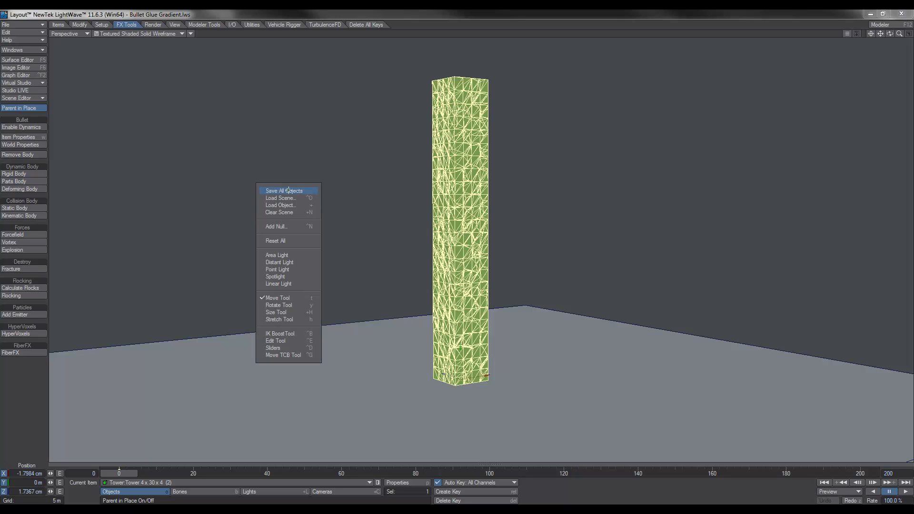
Add a Ball-shaped null object at 2 m scale beside the tower
left_click(275, 227)
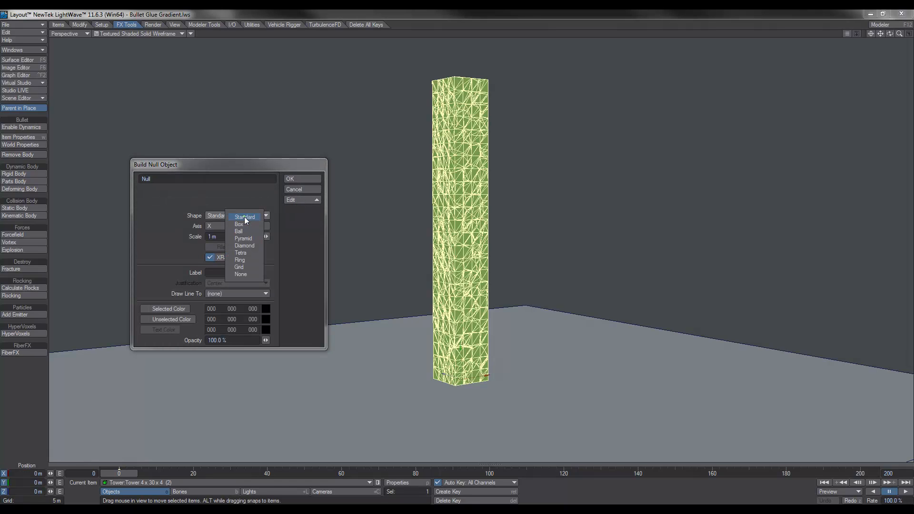
left_click(238, 231)
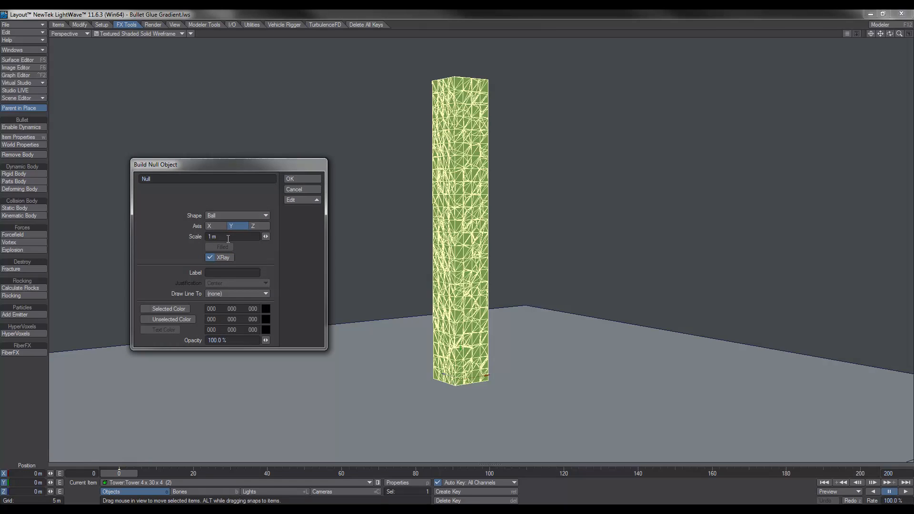
double_click(233, 236)
type("2")
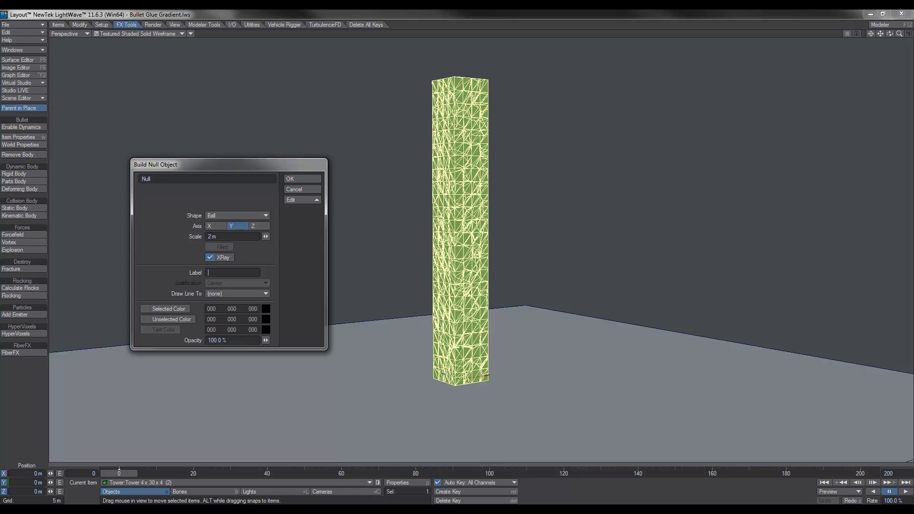
left_click(289, 178)
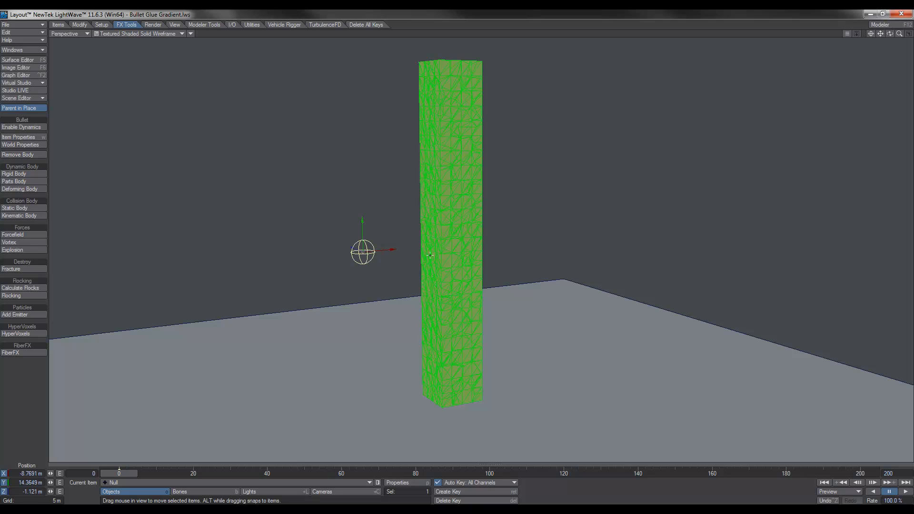
mouse_move(434, 251)
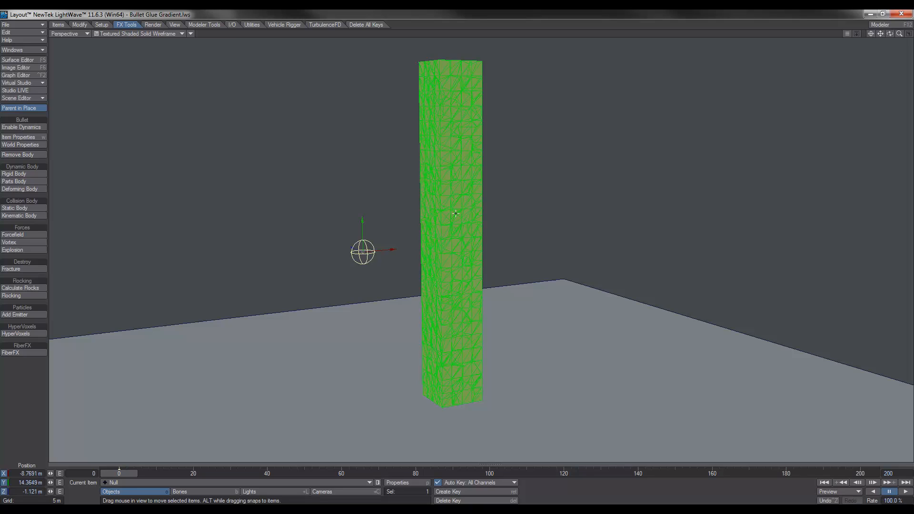
mouse_move(465, 139)
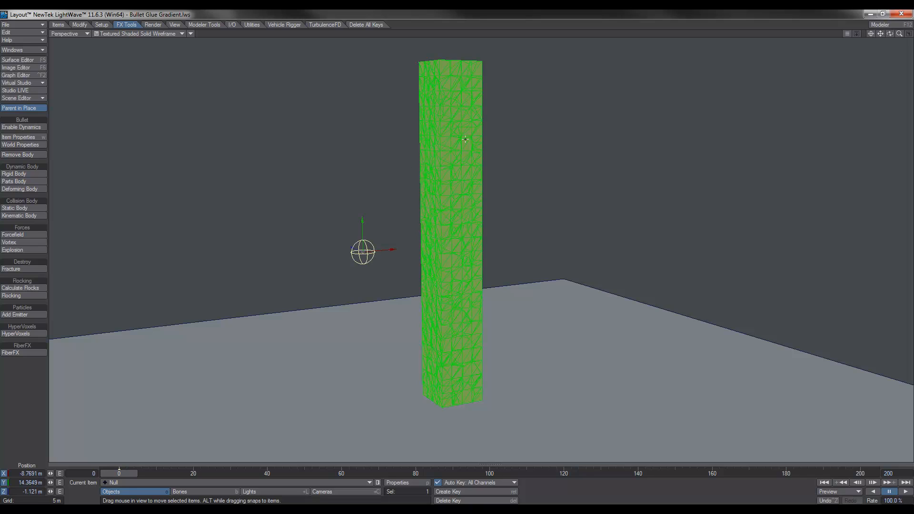
mouse_move(371, 224)
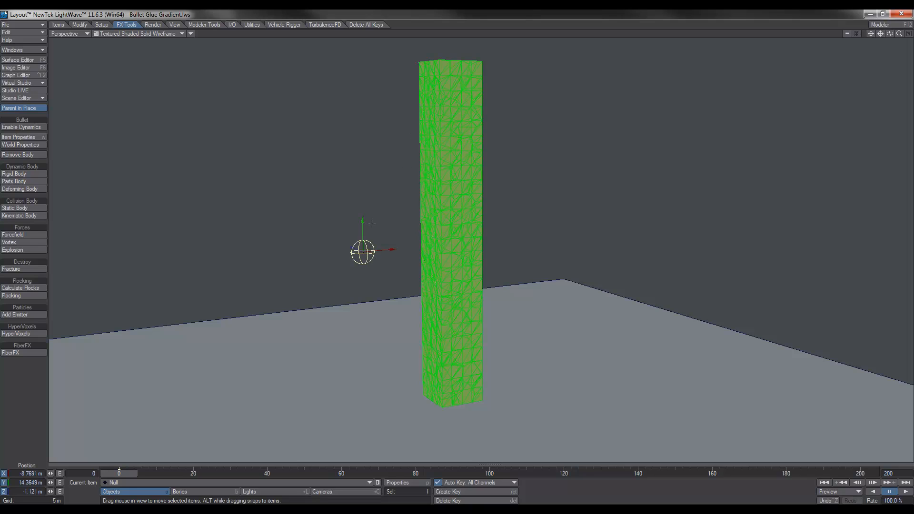
mouse_move(440, 265)
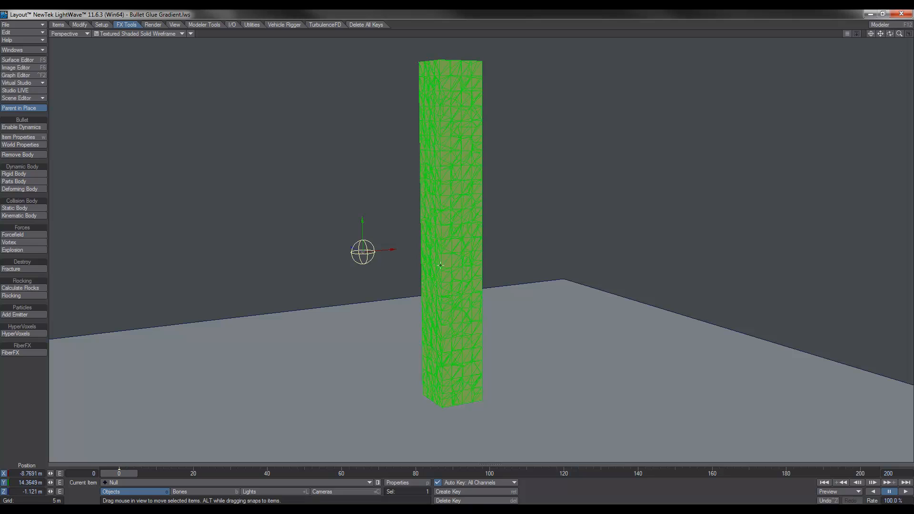
mouse_move(414, 261)
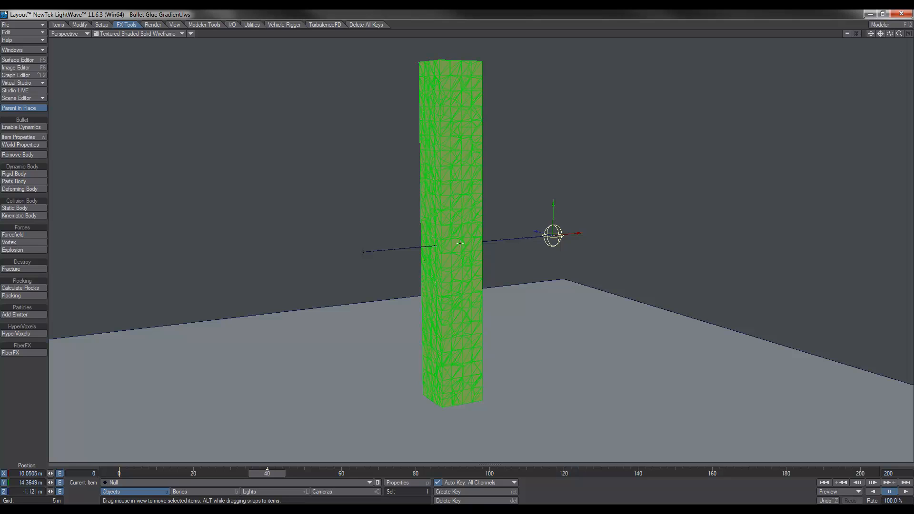
mouse_move(472, 243)
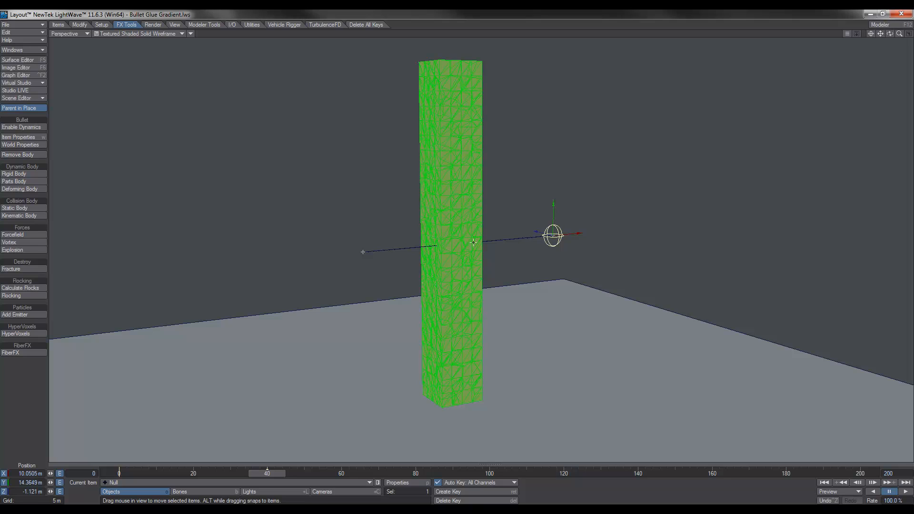
mouse_move(228, 438)
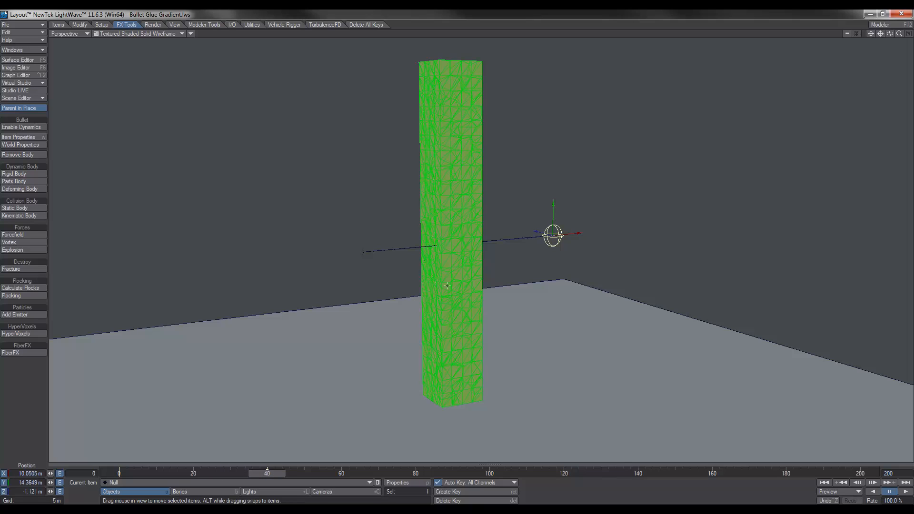
mouse_move(404, 303)
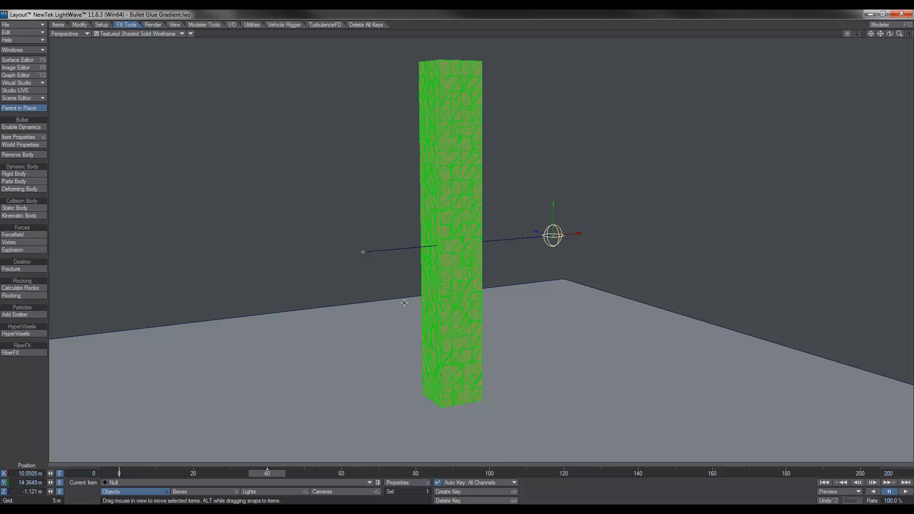
mouse_move(313, 422)
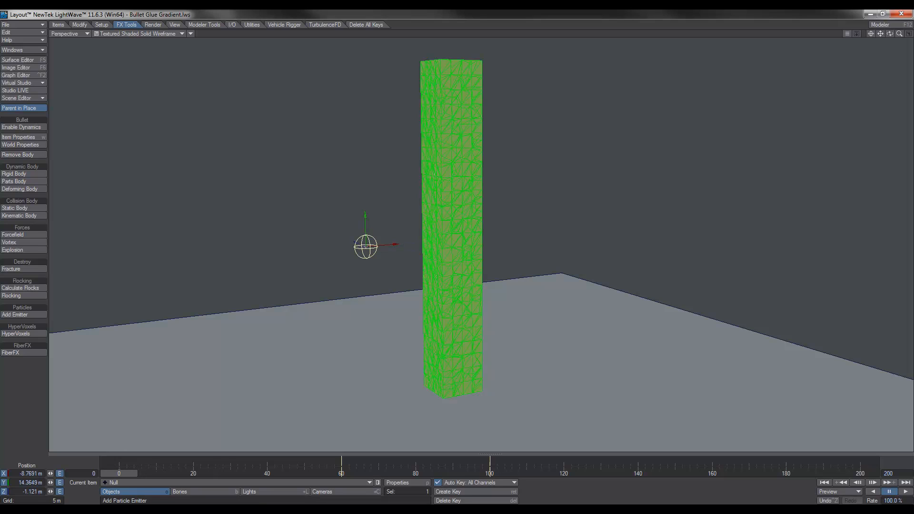
Reopen the Bullet Dynamics properties and select the tower's Parts body with glue strength 100%
left_click(18, 136)
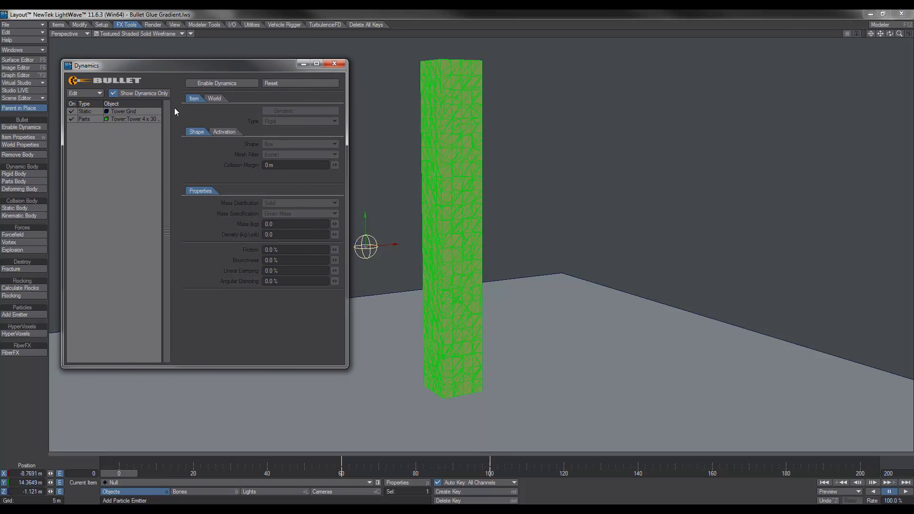
left_click(134, 119)
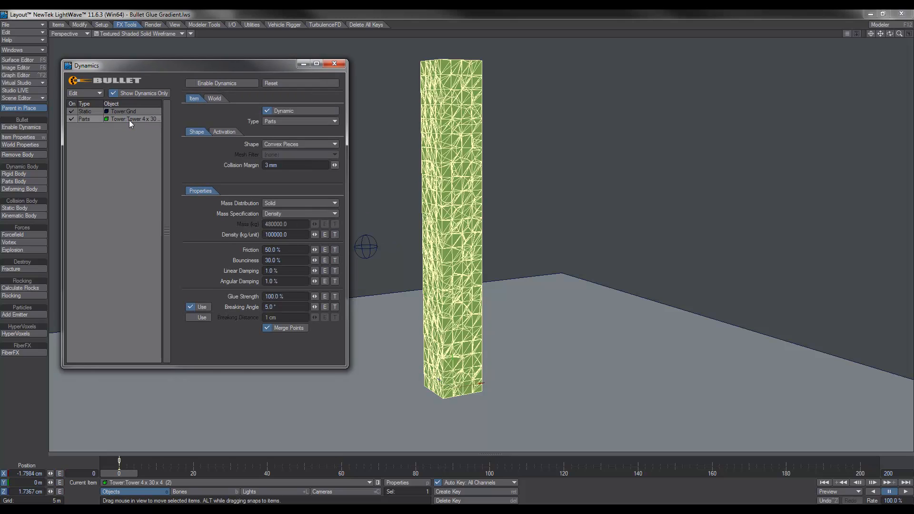
mouse_move(236, 302)
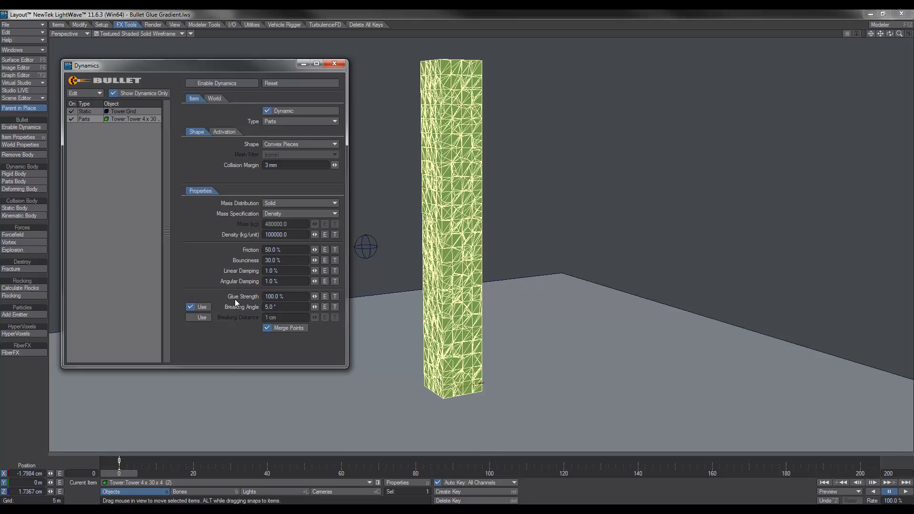
mouse_move(333, 303)
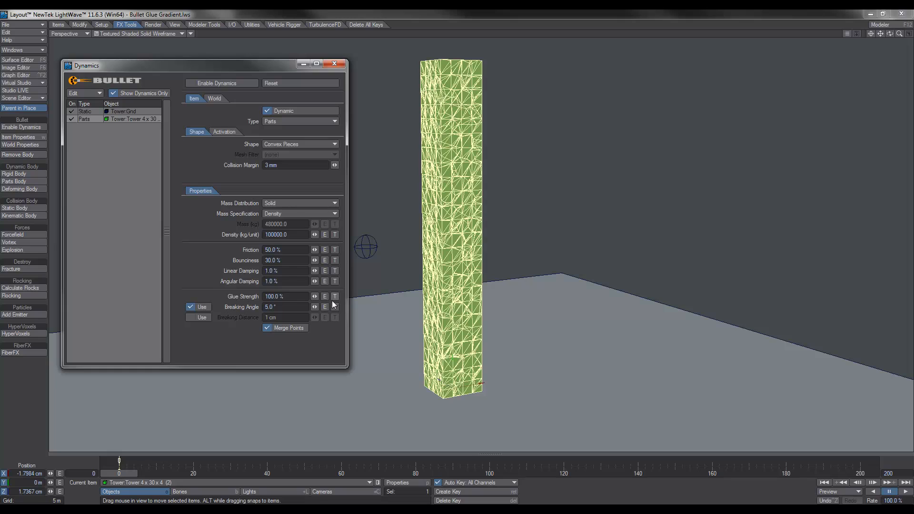
Drive Glue Strength with a Gradient texture layer whose input is object distance, and close the Dynamics panel
left_click(334, 296)
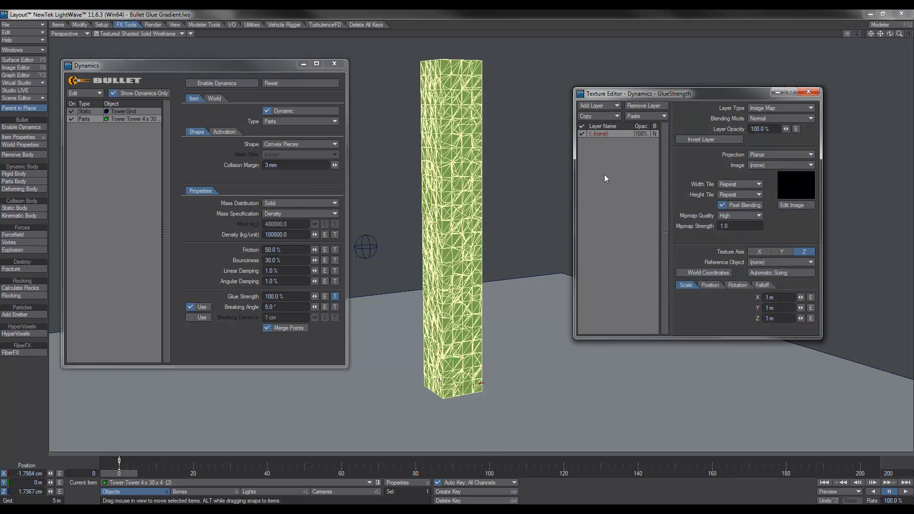
left_click_drag(635, 93, 596, 83)
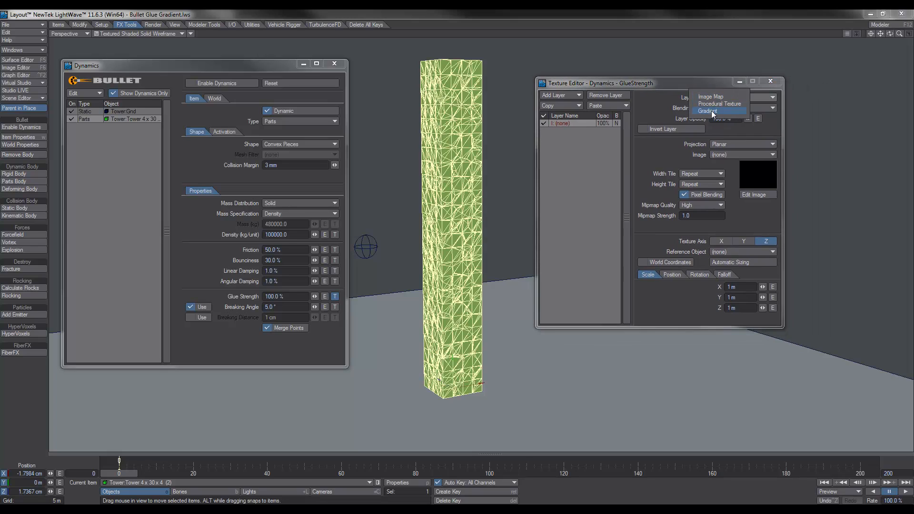
left_click(708, 111)
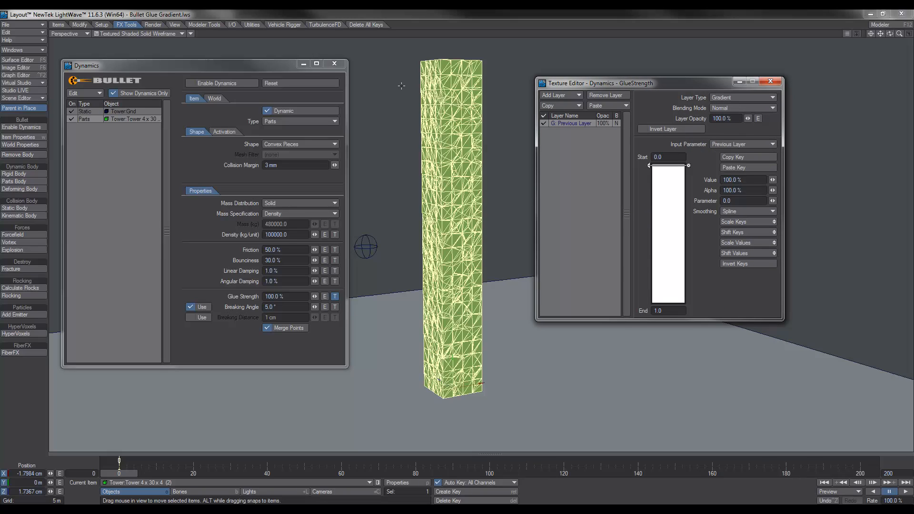
left_click(334, 64)
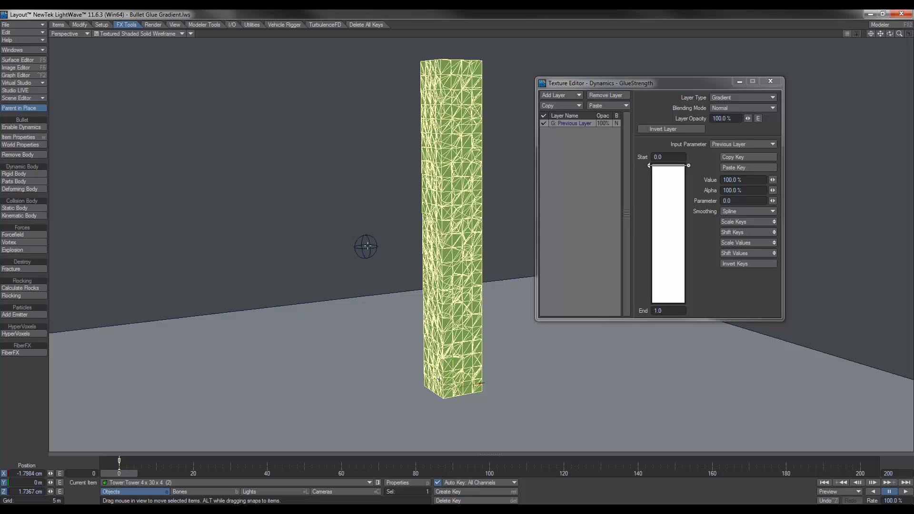
mouse_move(383, 247)
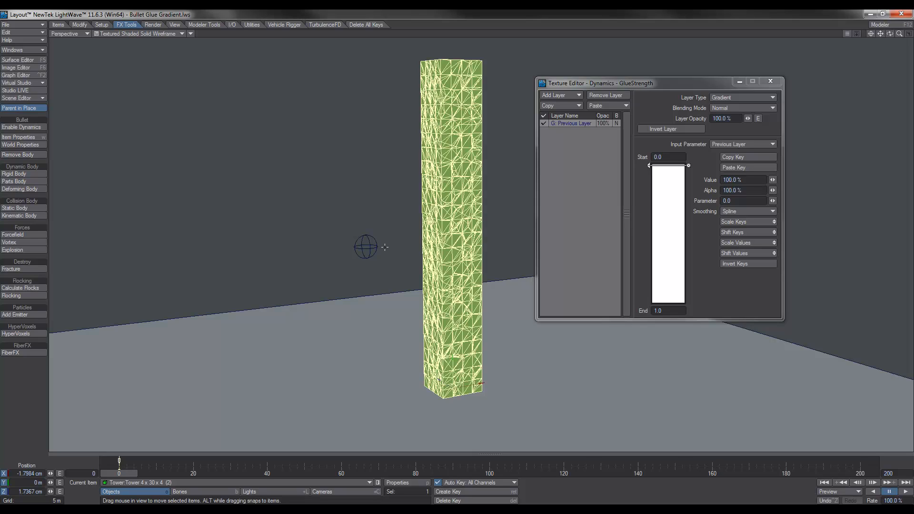
mouse_move(384, 247)
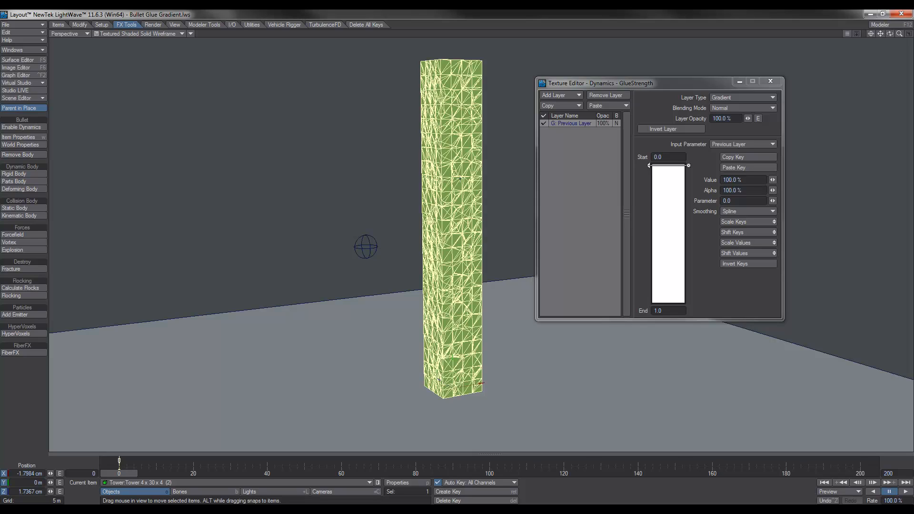
mouse_move(576, 193)
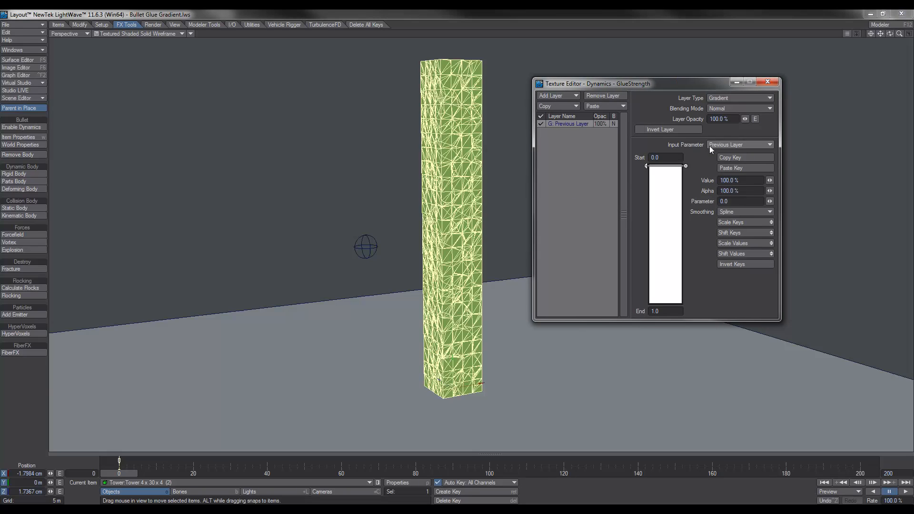
left_click(741, 145)
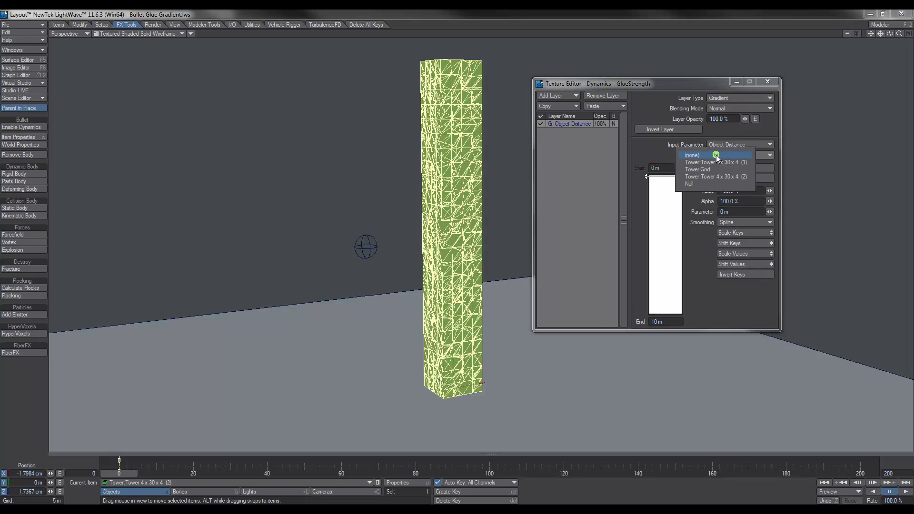
Measure the glue-strength gradient's object distance from the Null
left_click(689, 184)
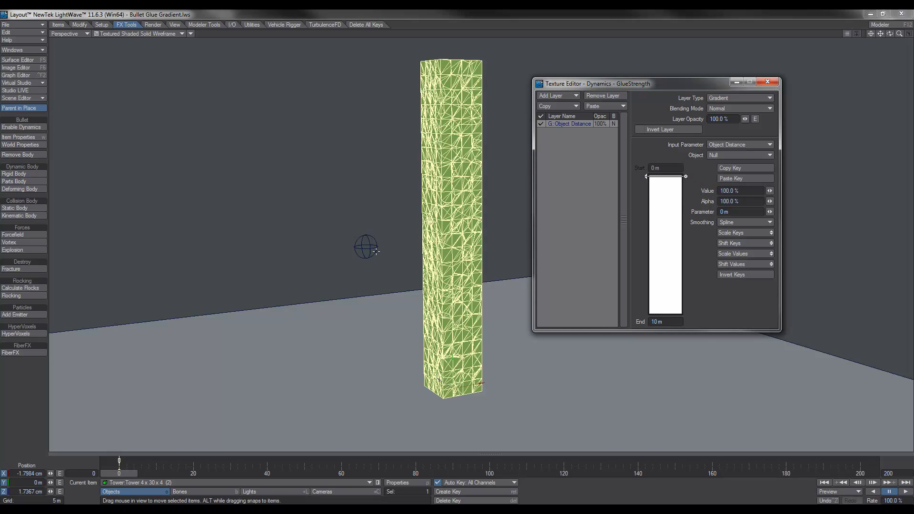
mouse_move(706, 193)
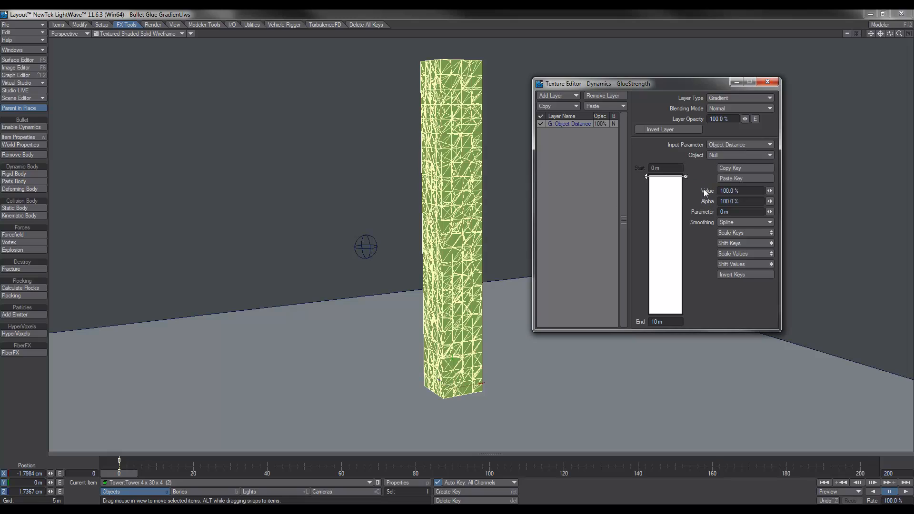
mouse_move(663, 182)
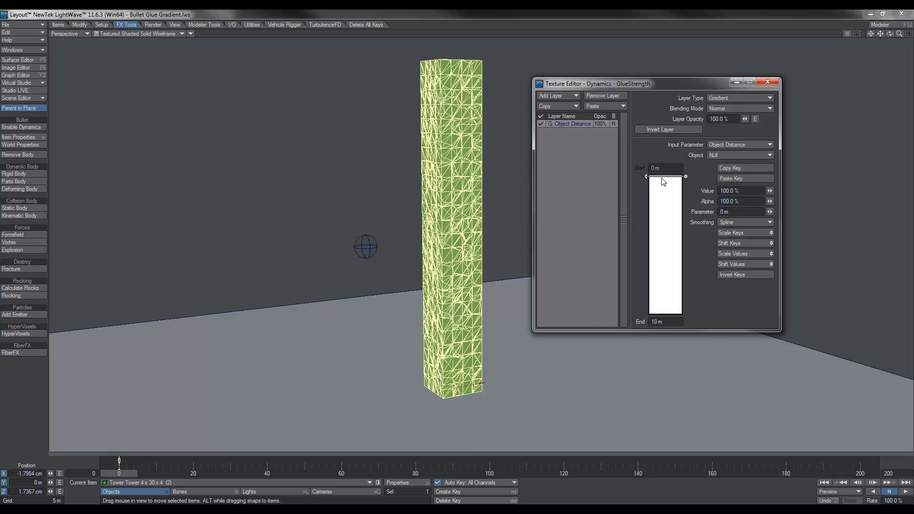
mouse_move(657, 187)
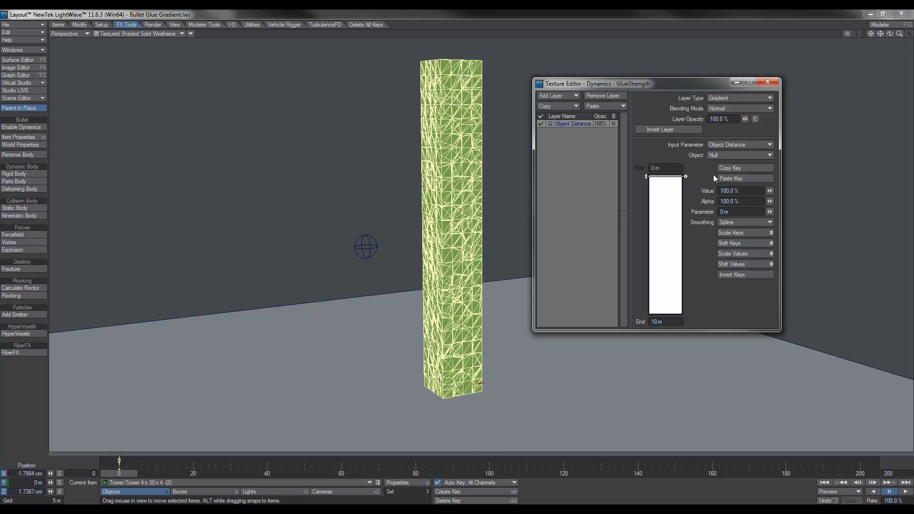
mouse_move(694, 186)
type("0")
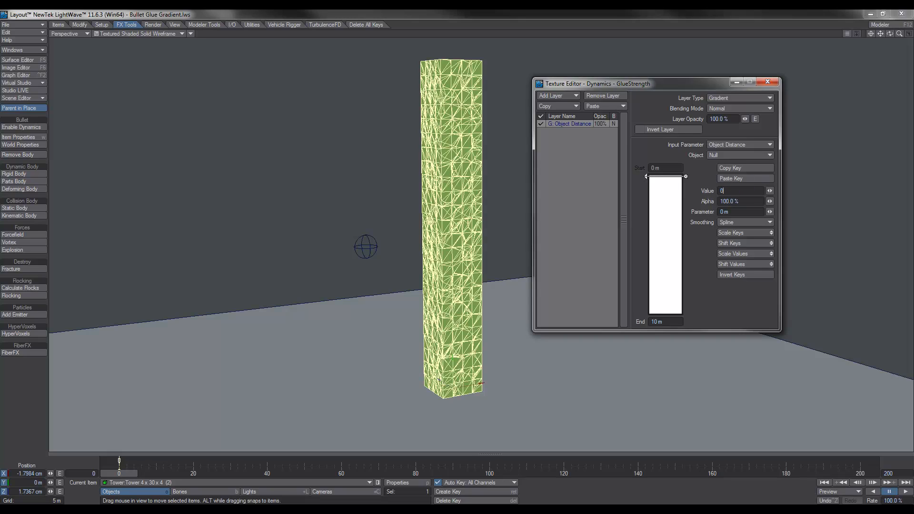
Key the gradient at 0% near the null with Step smoothing at 3 m
left_click(745, 222)
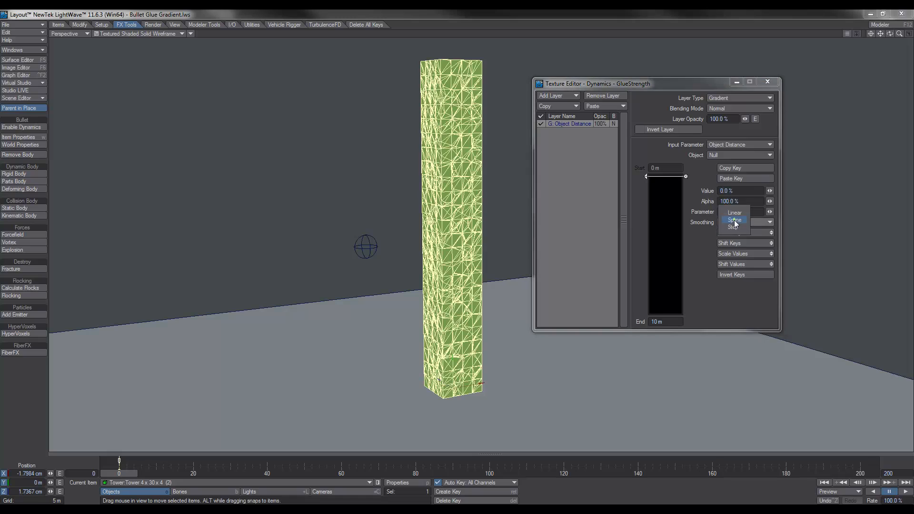
left_click(735, 220)
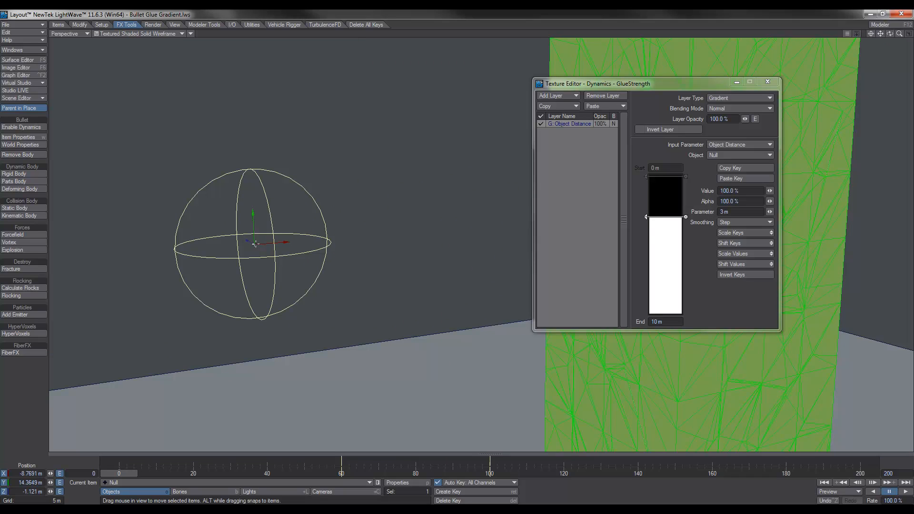
mouse_move(665, 220)
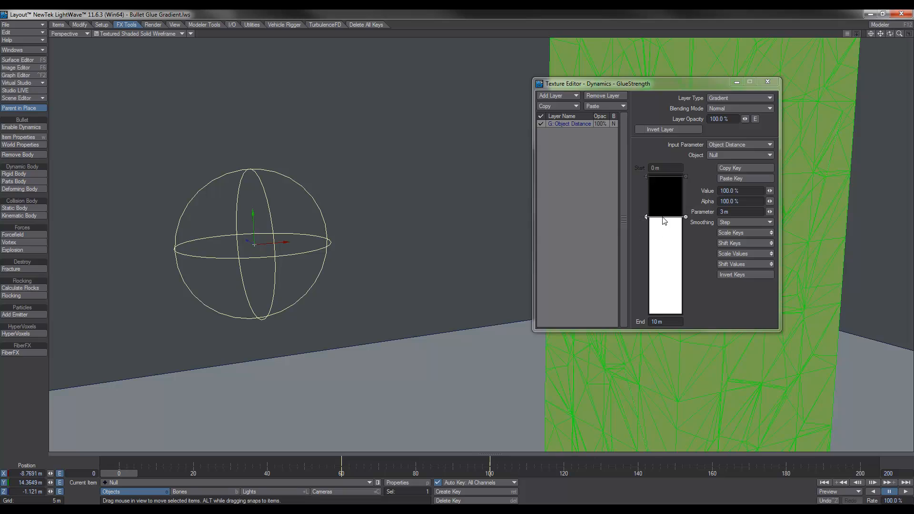
mouse_move(332, 231)
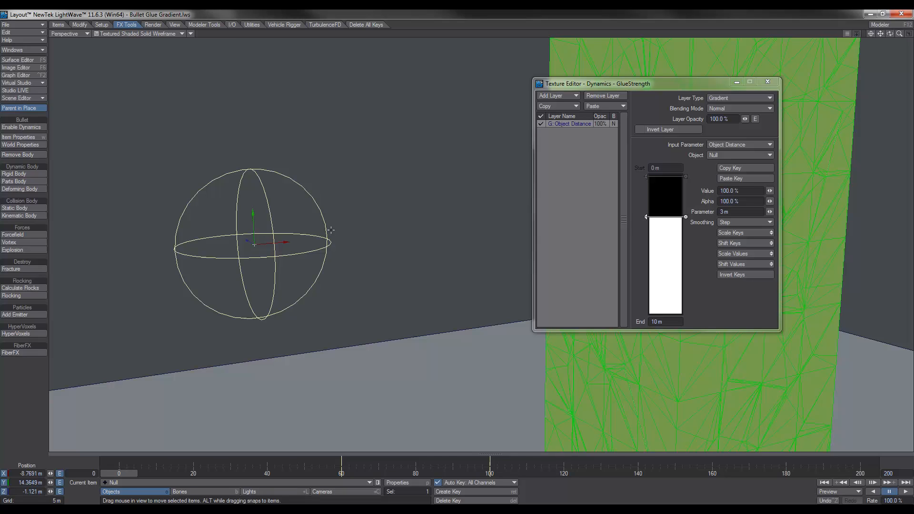
mouse_move(339, 264)
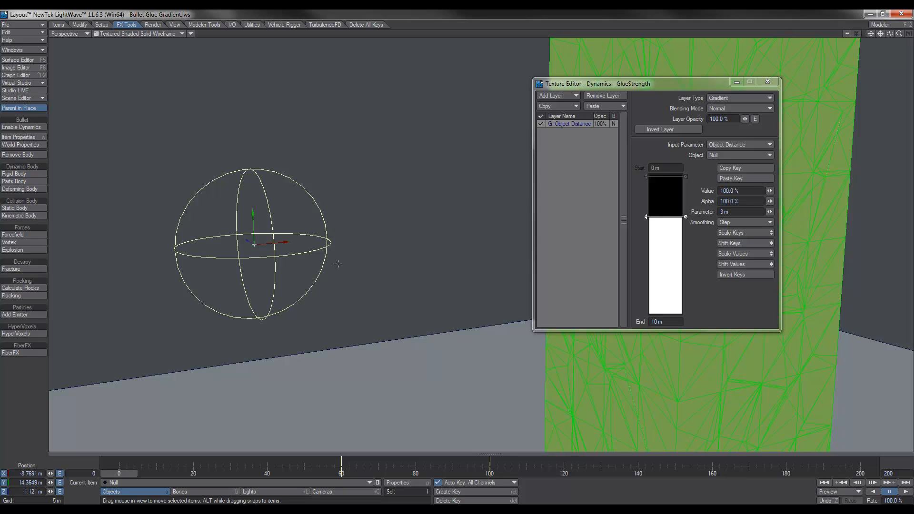
mouse_move(266, 258)
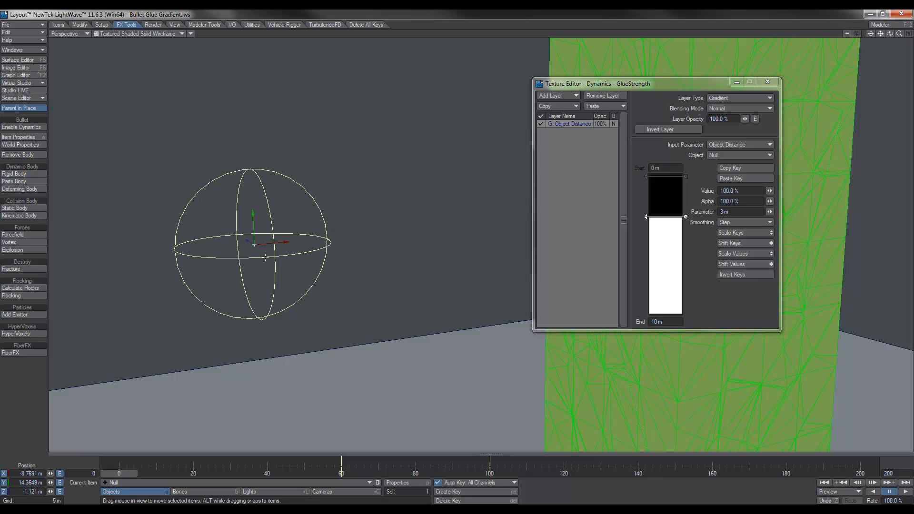
mouse_move(338, 233)
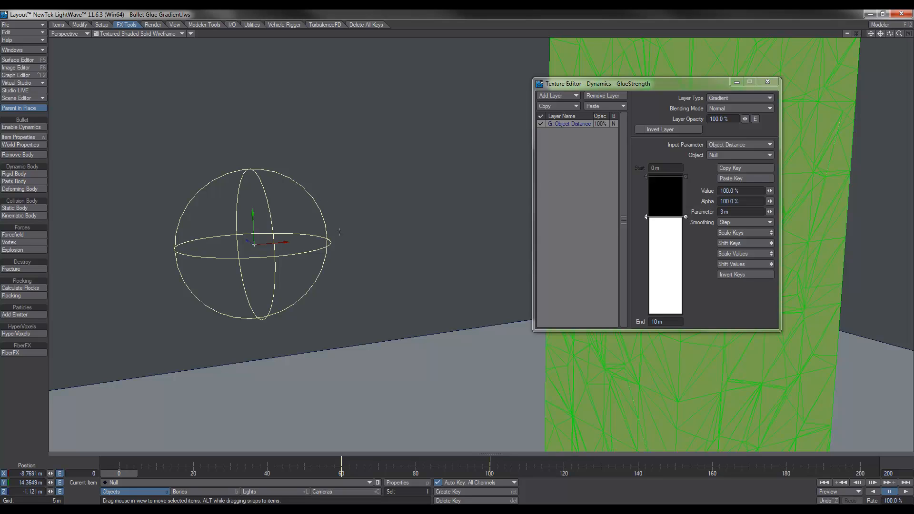
Scale the null's ball item shape to 3 m in its Geometry properties
left_click(741, 212)
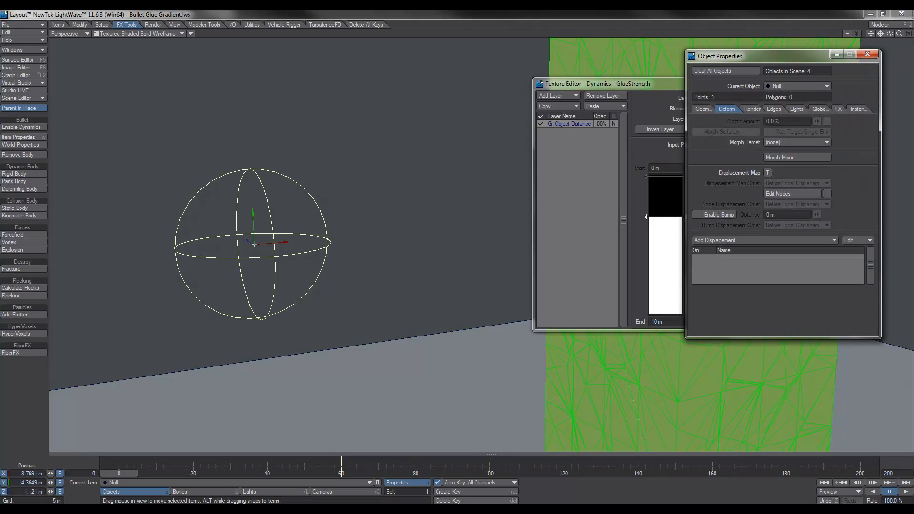
left_click(703, 109)
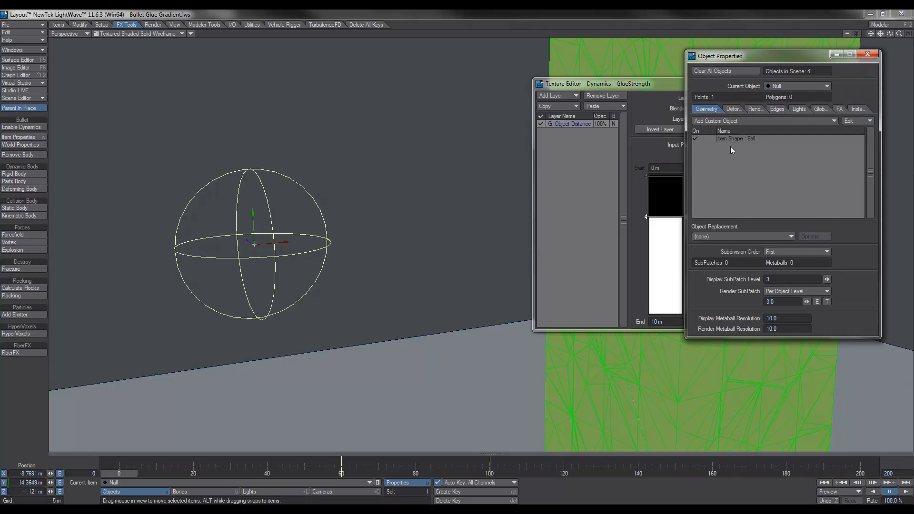
double_click(729, 138)
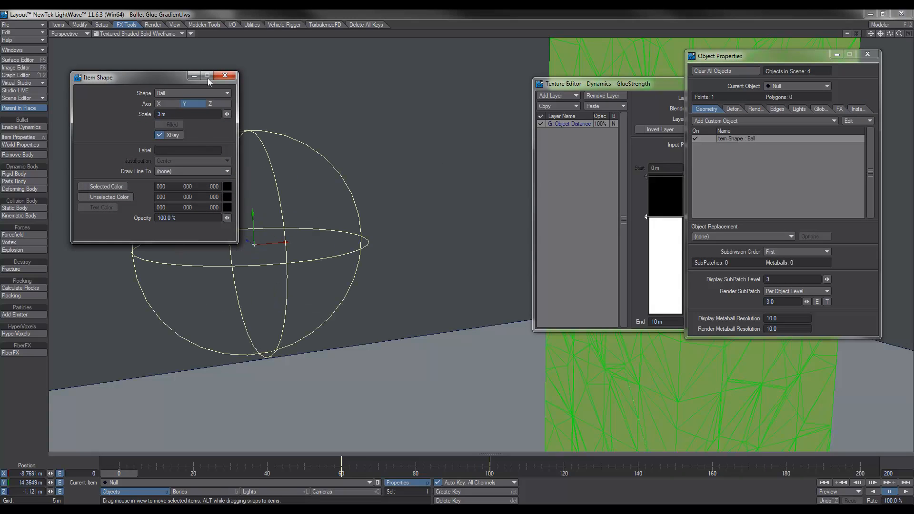
left_click(224, 77)
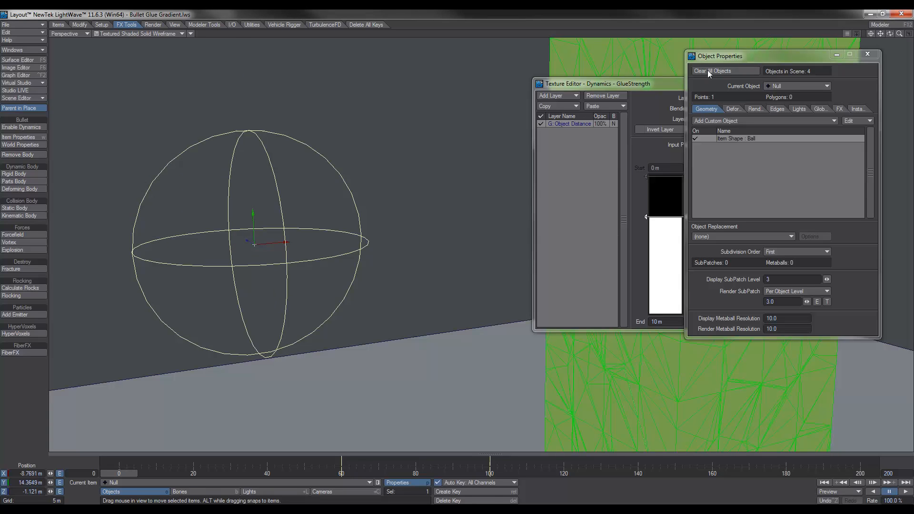
left_click(869, 54)
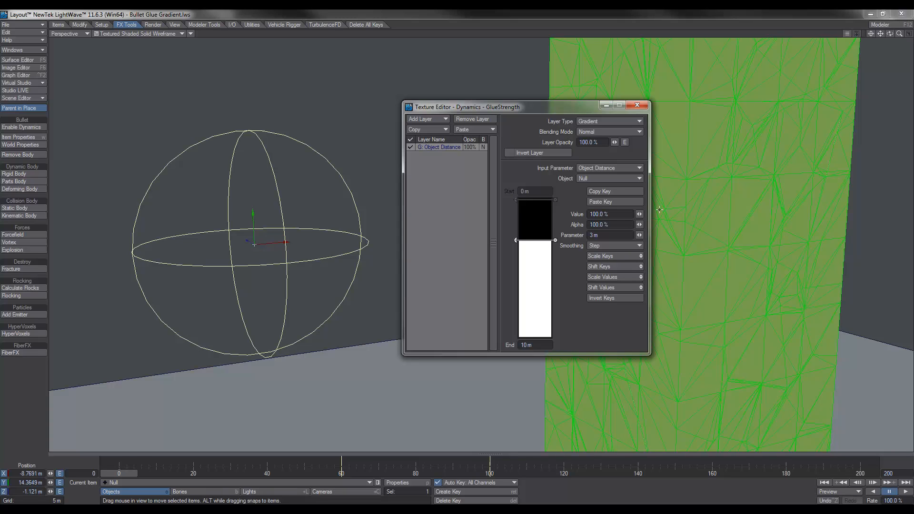
mouse_move(292, 252)
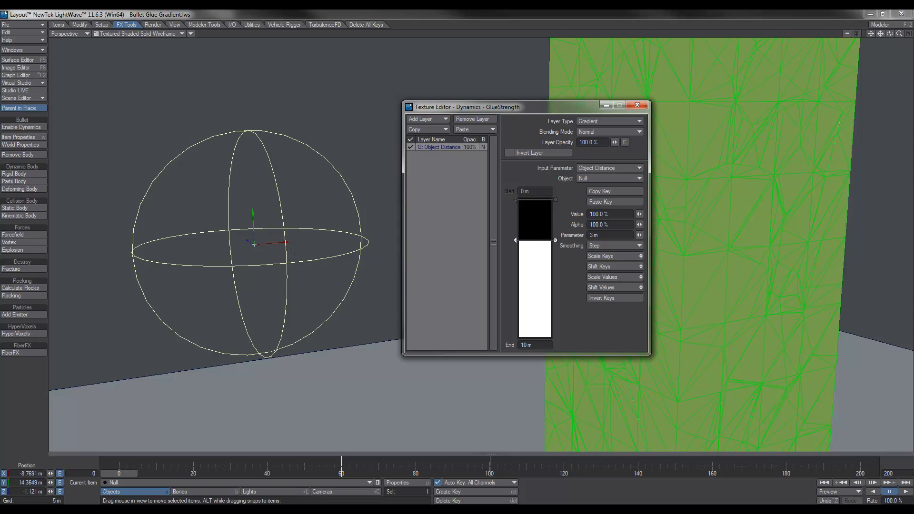
mouse_move(267, 247)
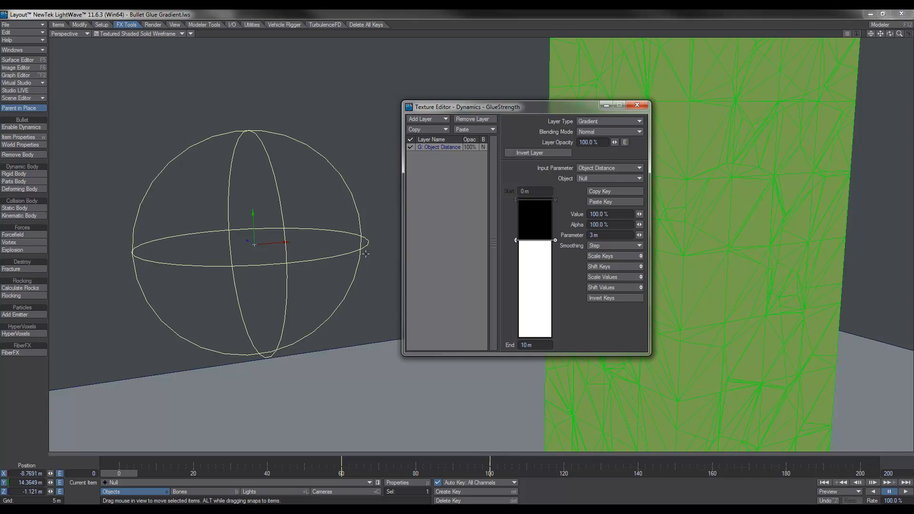
mouse_move(770, 180)
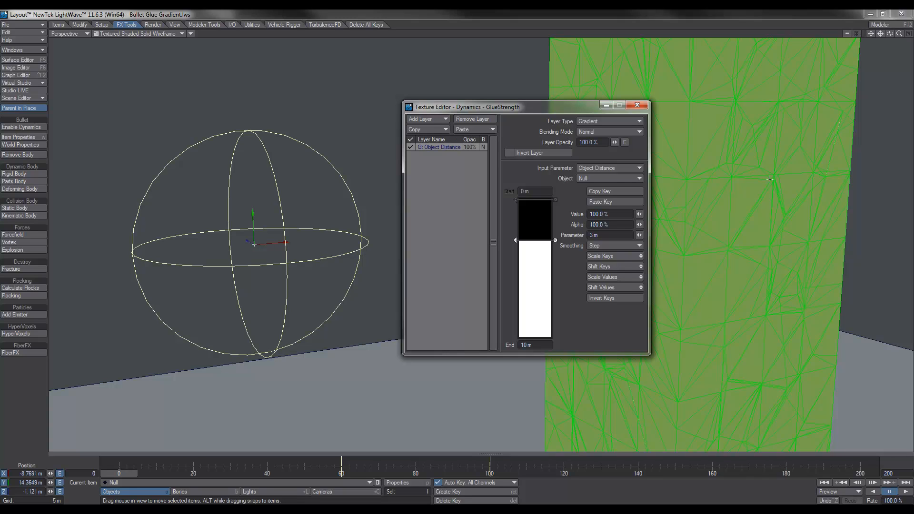
mouse_move(732, 180)
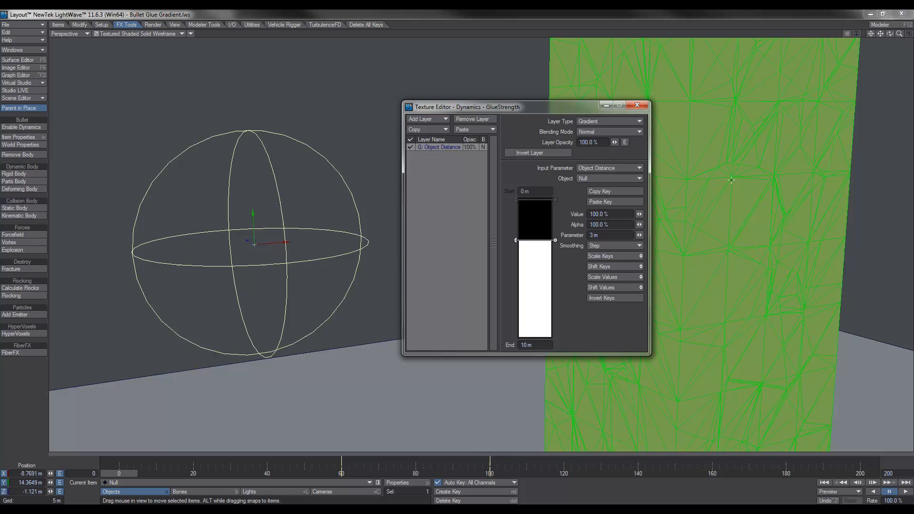
mouse_move(734, 188)
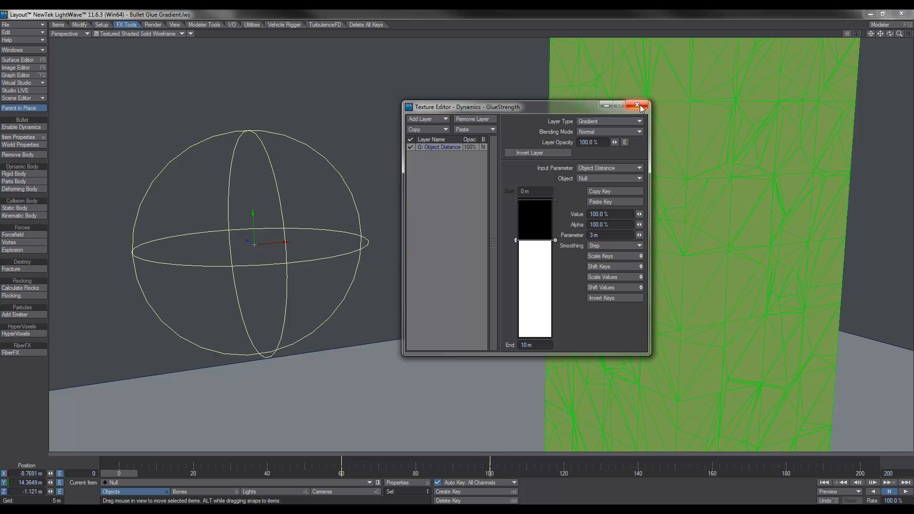
Close the glue-strength texture editor, leaving the Bullet dynamics panel open
left_click(638, 107)
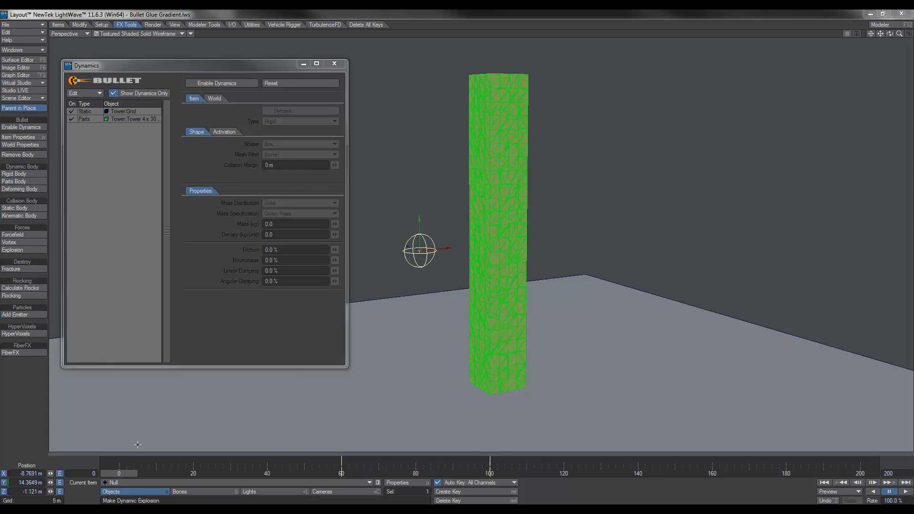
Select the Tower Grnd entry and switch Enable Dynamics on
left_click(124, 112)
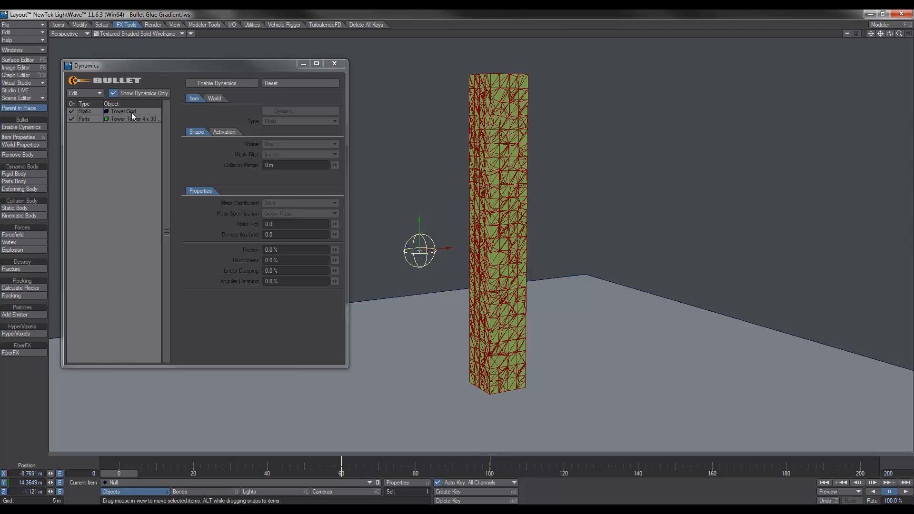
left_click(190, 83)
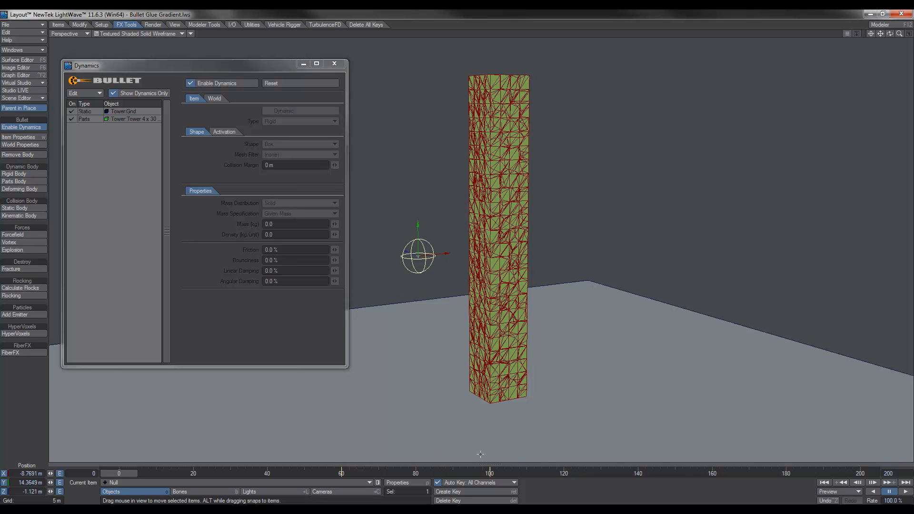
mouse_move(820, 401)
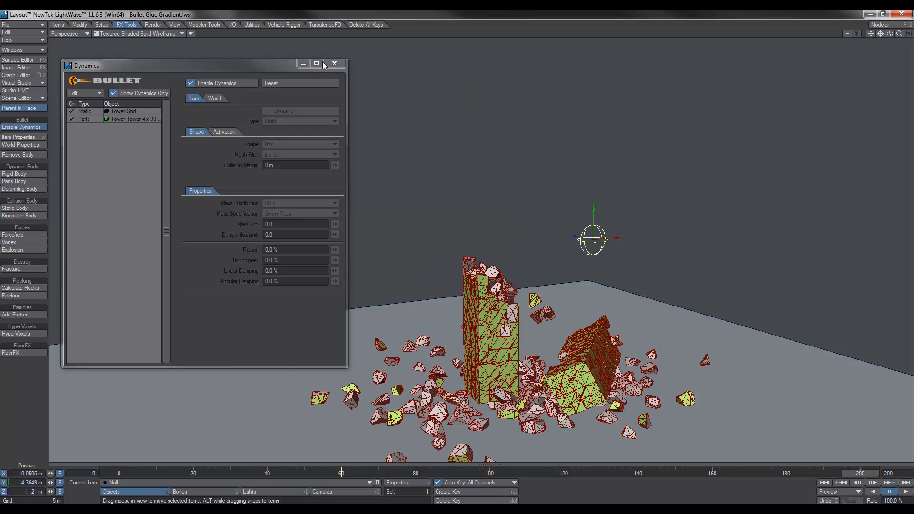
Close the dynamics panel, show the viewport in Shaded Solid, and replay the collapse
left_click(334, 63)
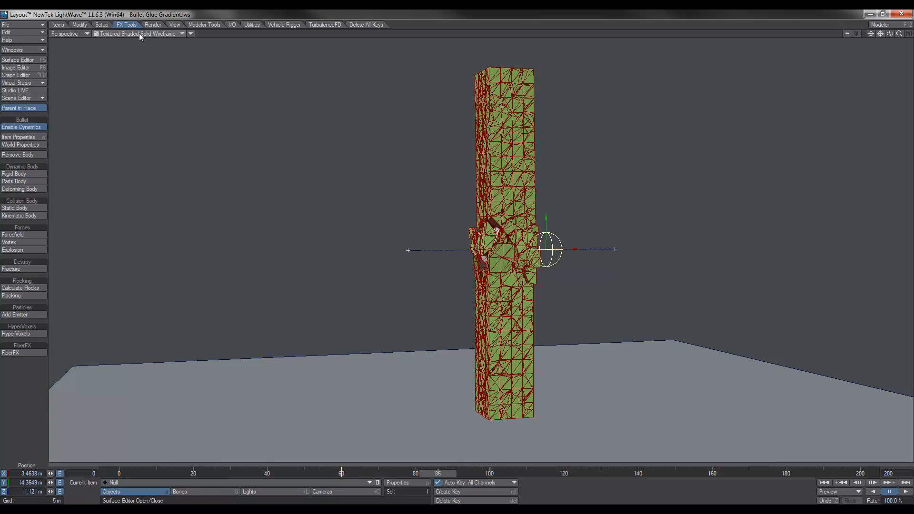
left_click(140, 33)
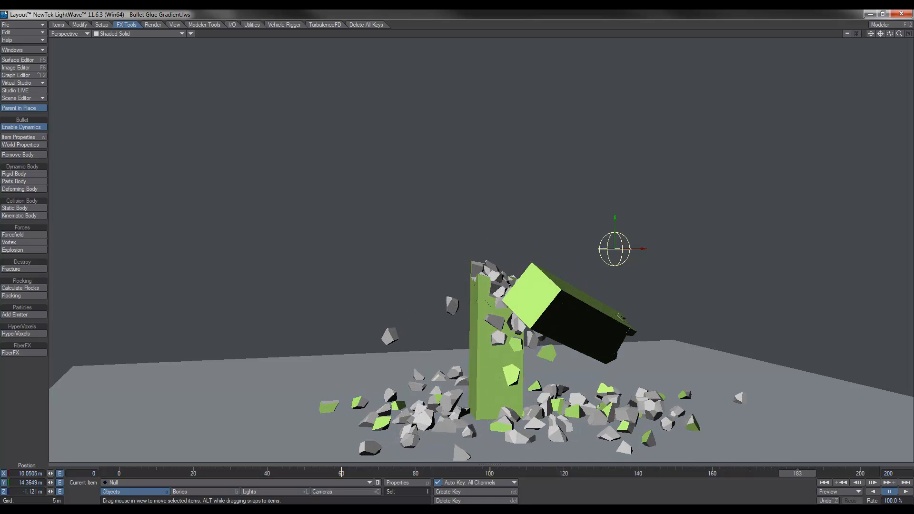
left_click(873, 482)
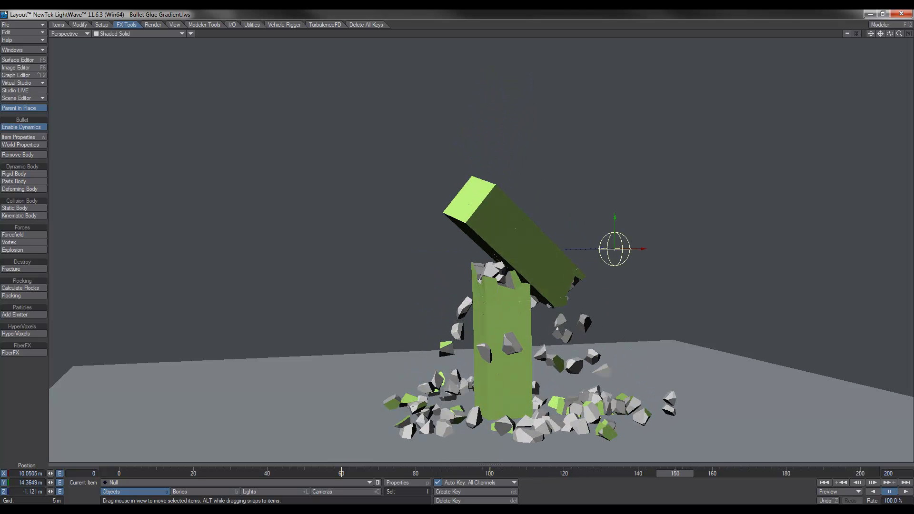
Review the tower's Glue Strength and Breaking Angle settings, then return to frame 0
left_click(13, 127)
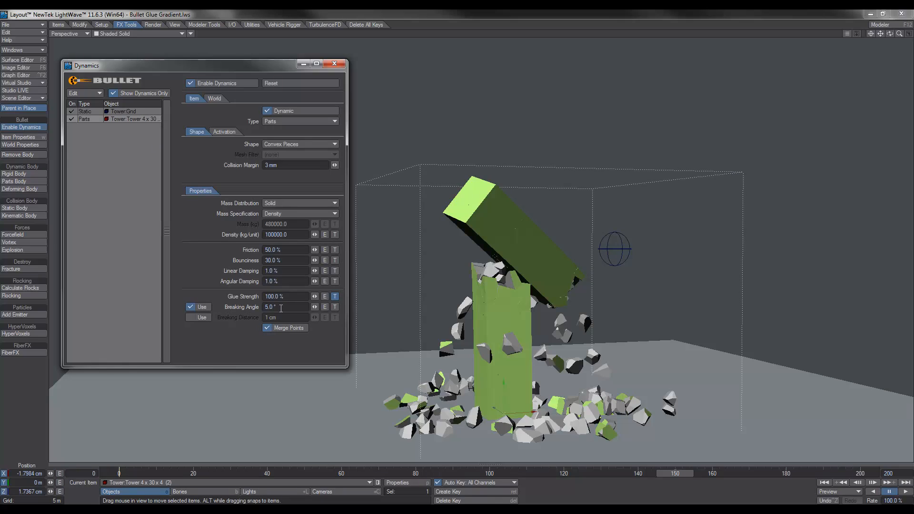
mouse_move(503, 284)
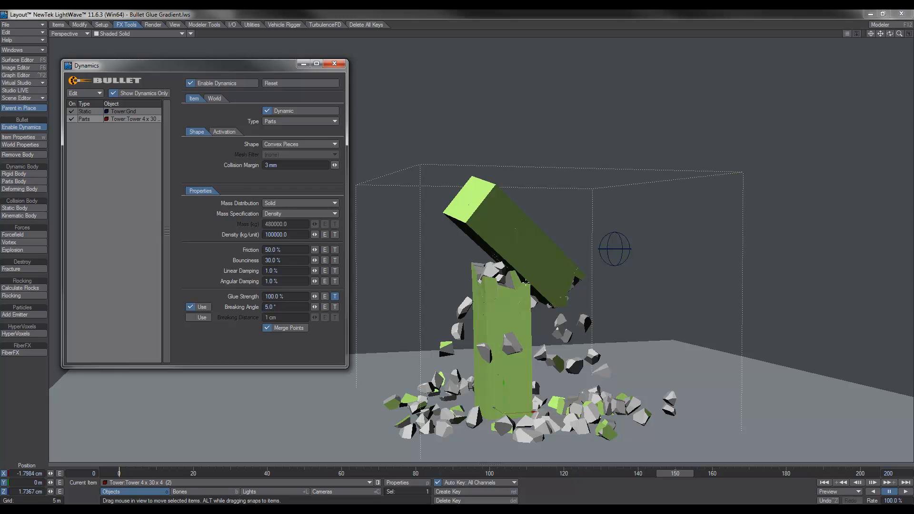
left_click(335, 63)
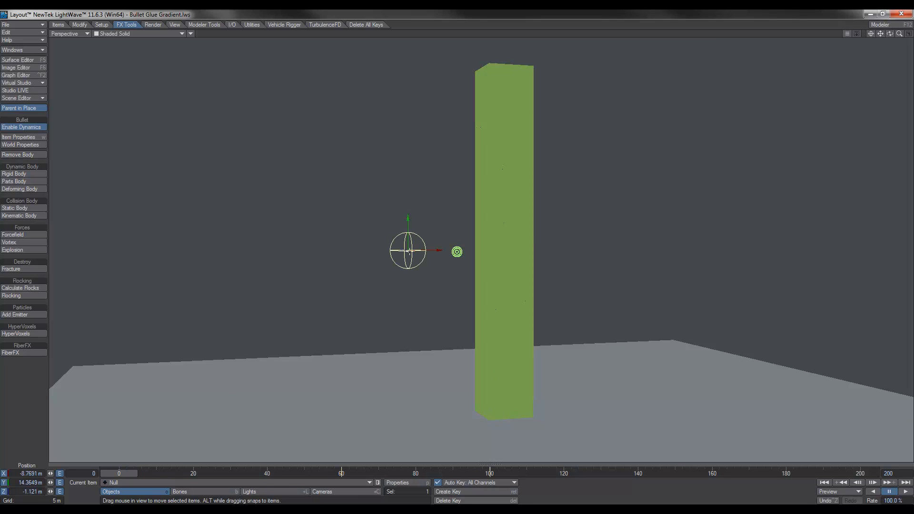
Check the dynamics panel and clone the ball null
left_click(22, 127)
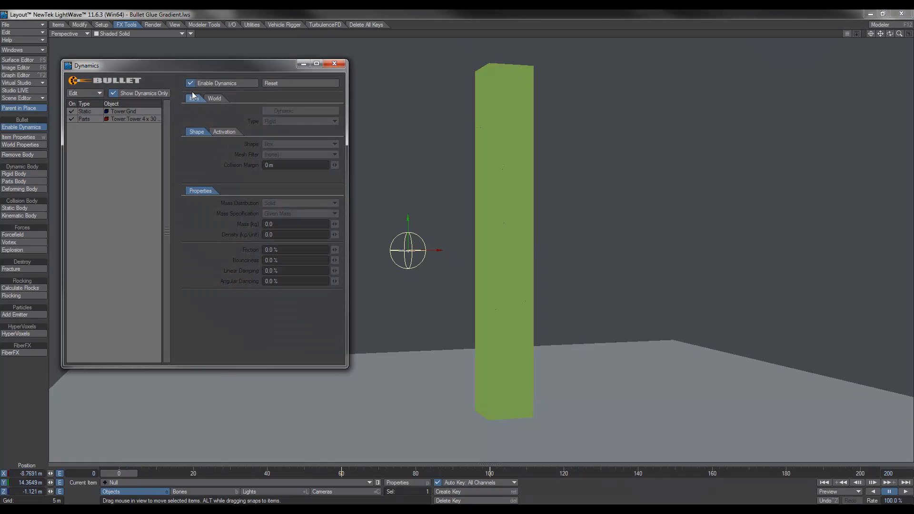
left_click(334, 64)
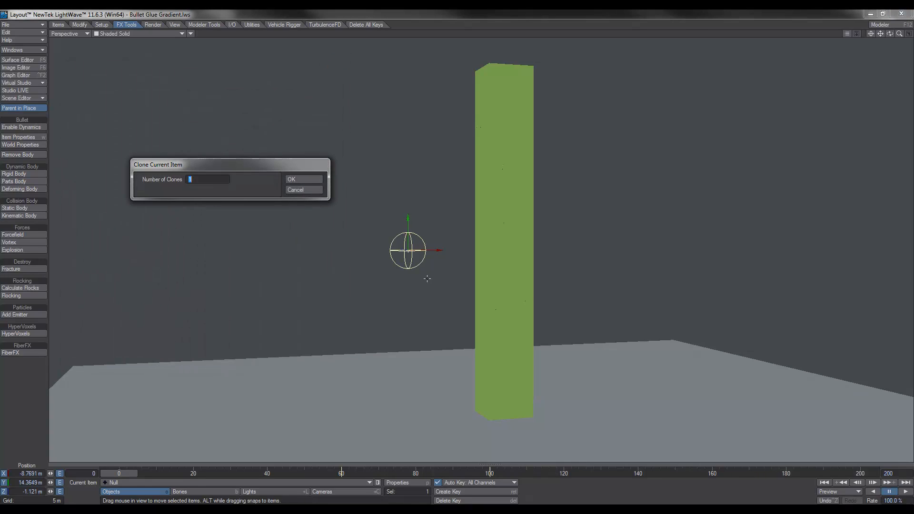
left_click(303, 179)
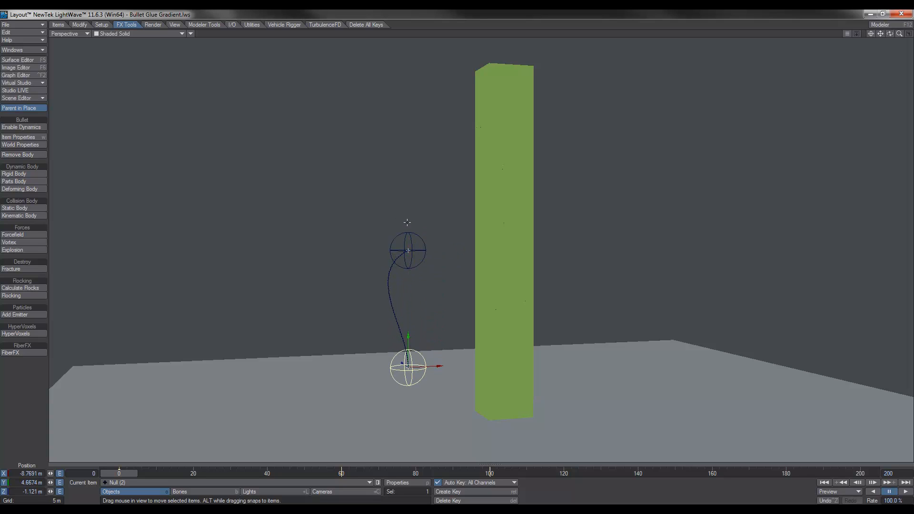
mouse_move(143, 480)
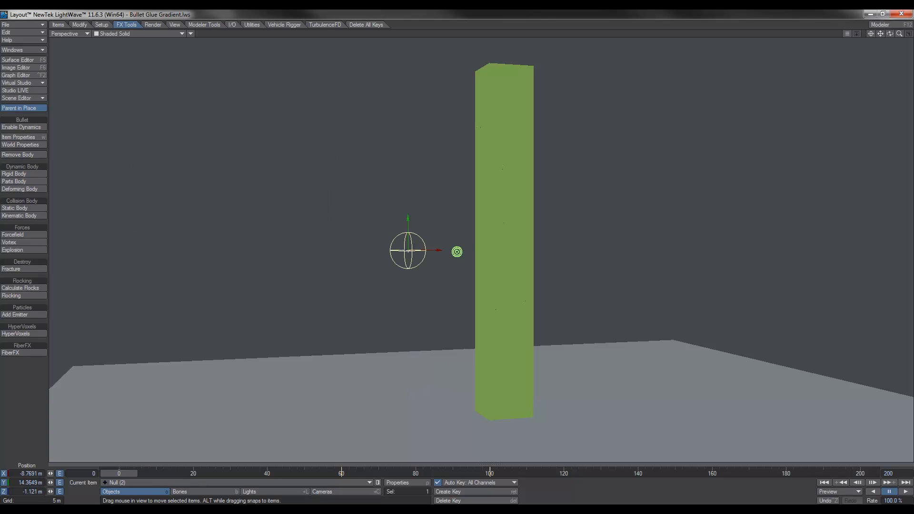
Move the null's whole motion path lower toward the tower base with Move Path
left_click(79, 25)
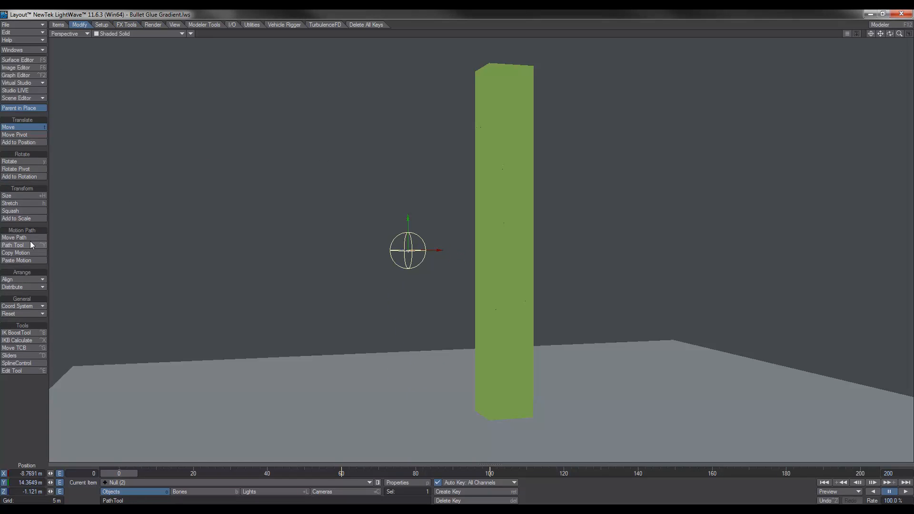
left_click(15, 238)
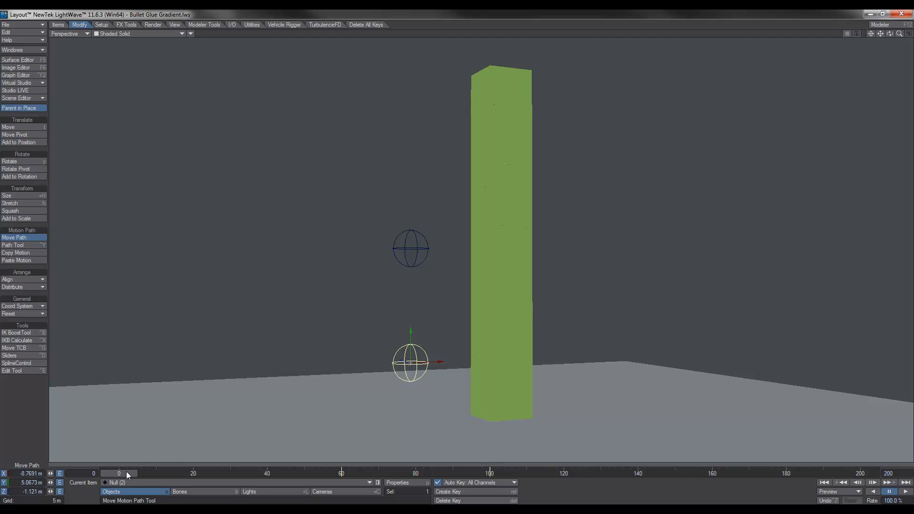
left_click(120, 473)
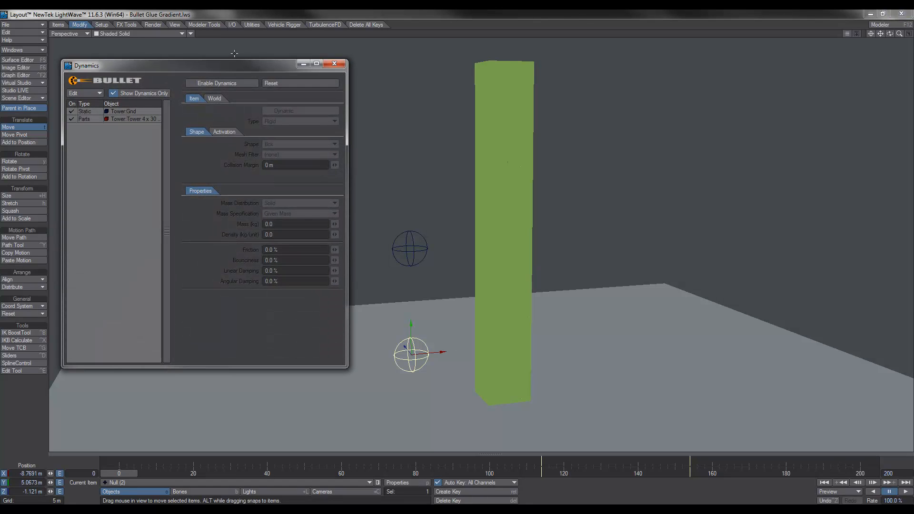
Open the tower's glue-strength texture and copy the gradient layer into a second one
left_click(134, 119)
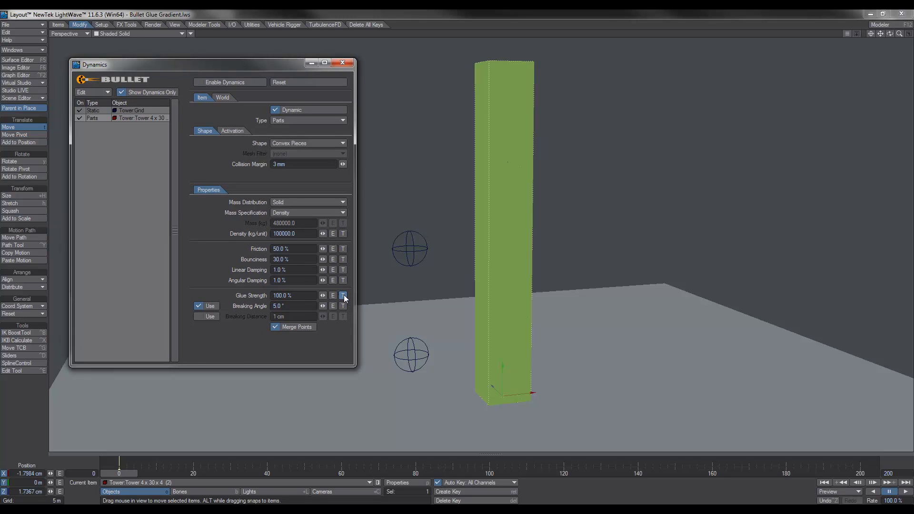
left_click(343, 296)
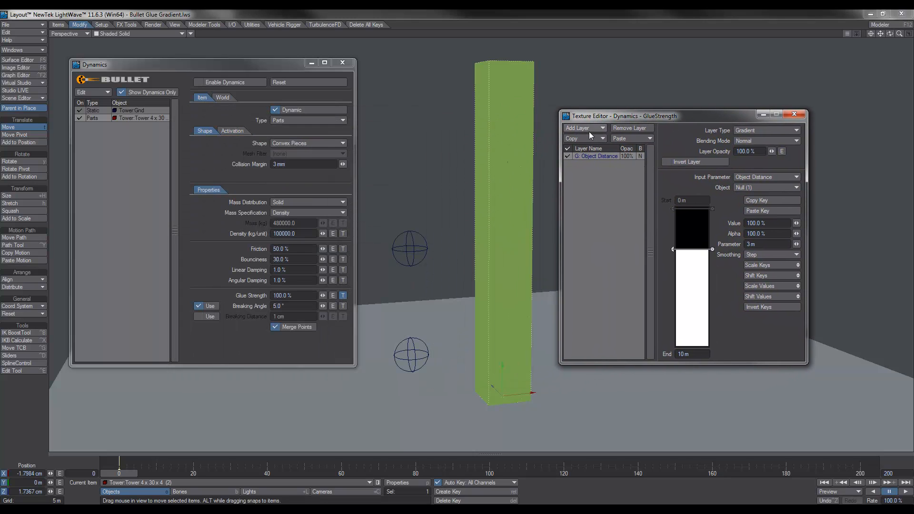
left_click(581, 138)
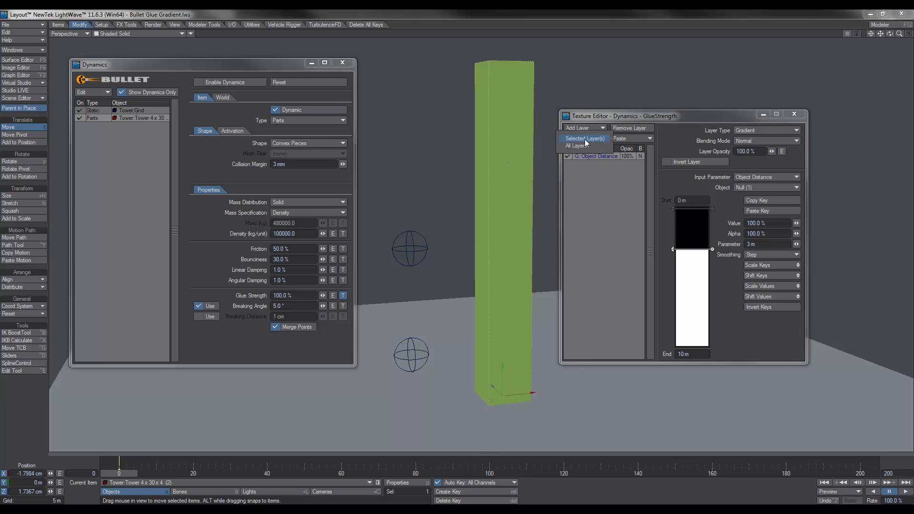
left_click(584, 138)
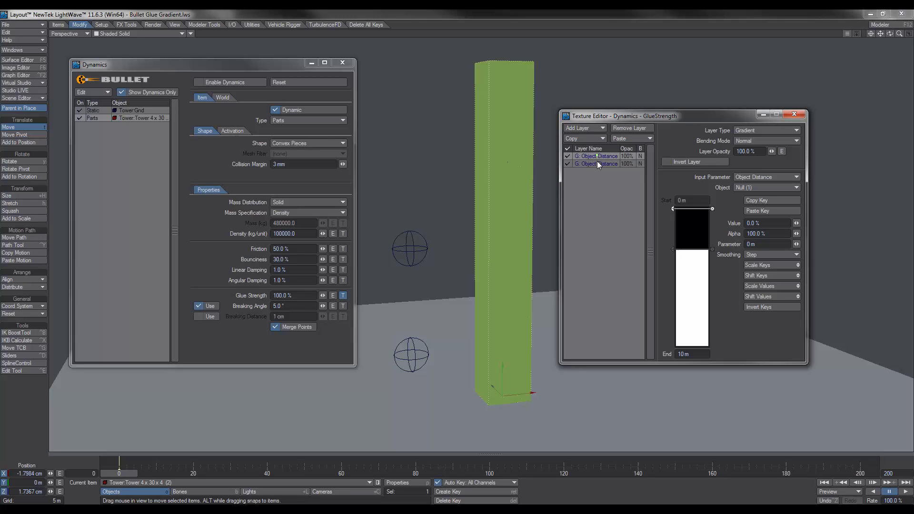
Point the new layer at the other null and blend it with PShop Darken
left_click(766, 188)
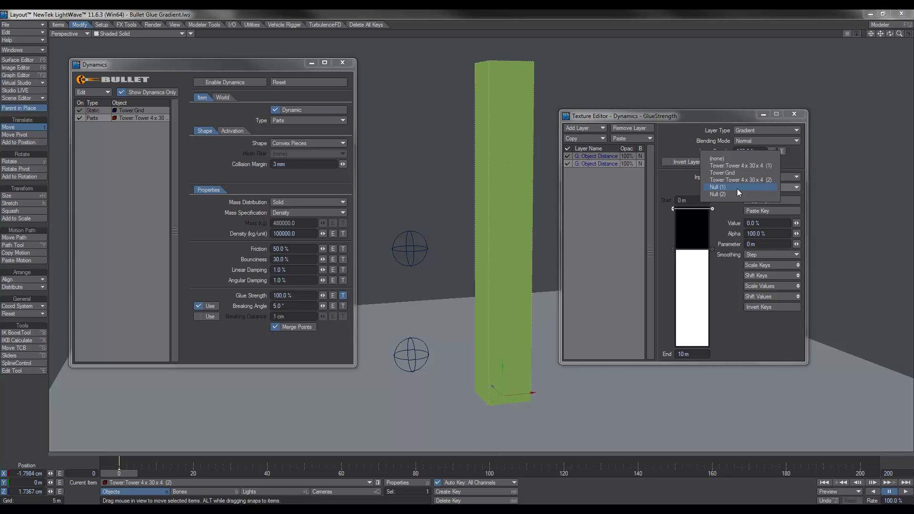
left_click(718, 194)
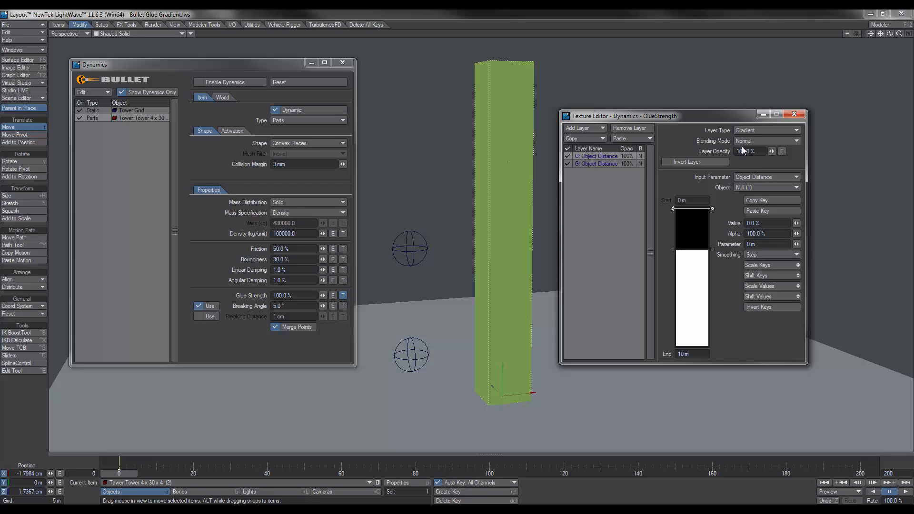
left_click(766, 141)
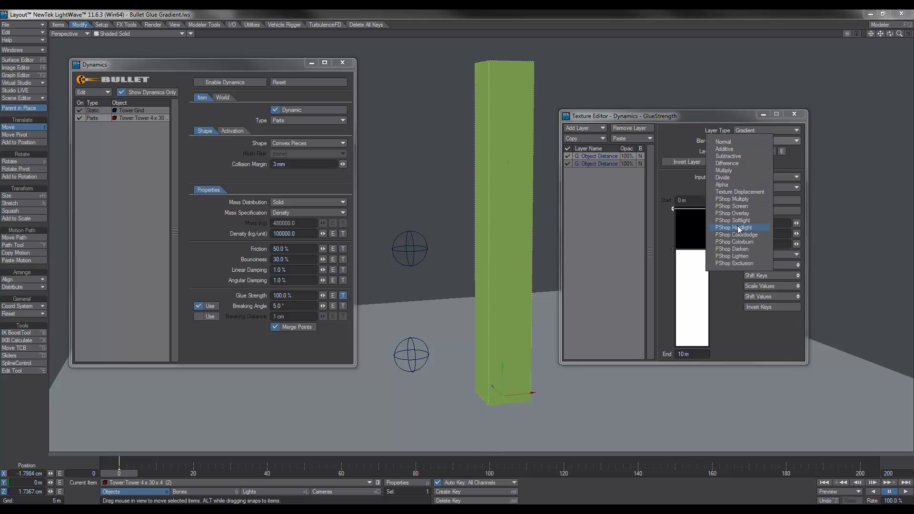
left_click(733, 249)
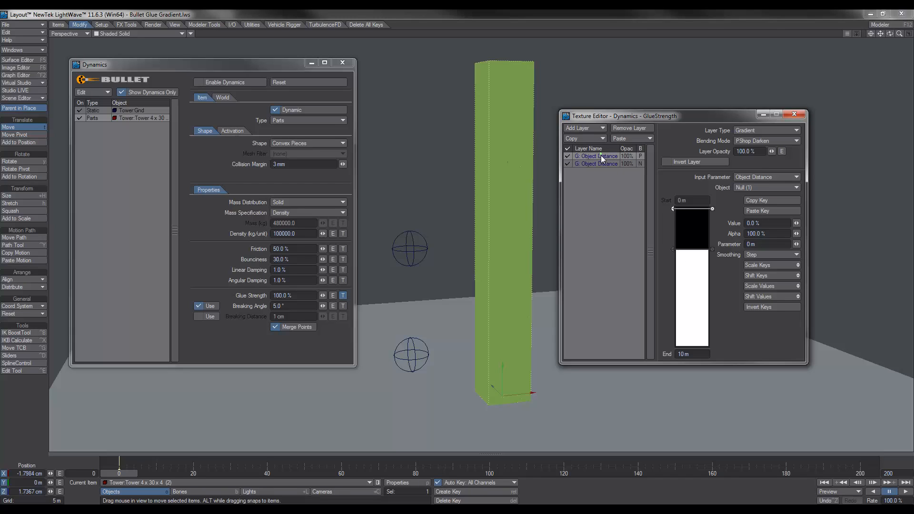
mouse_move(621, 208)
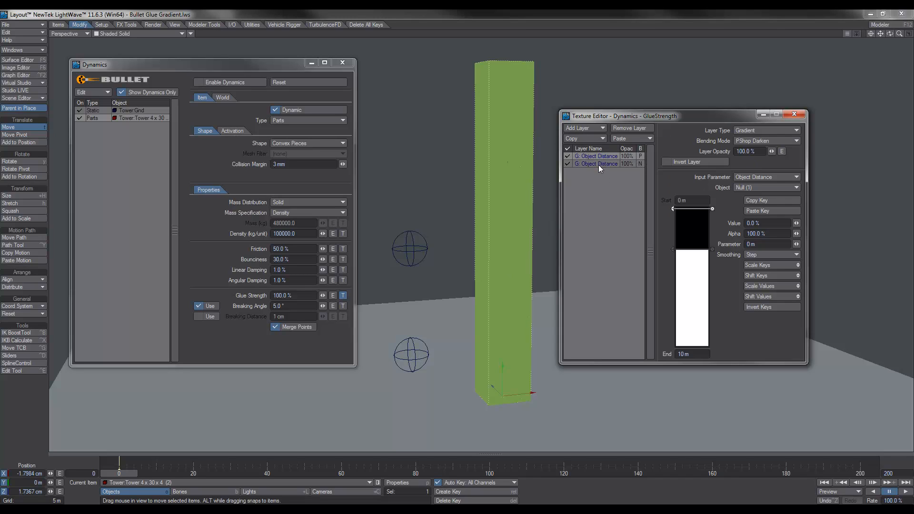
mouse_move(479, 358)
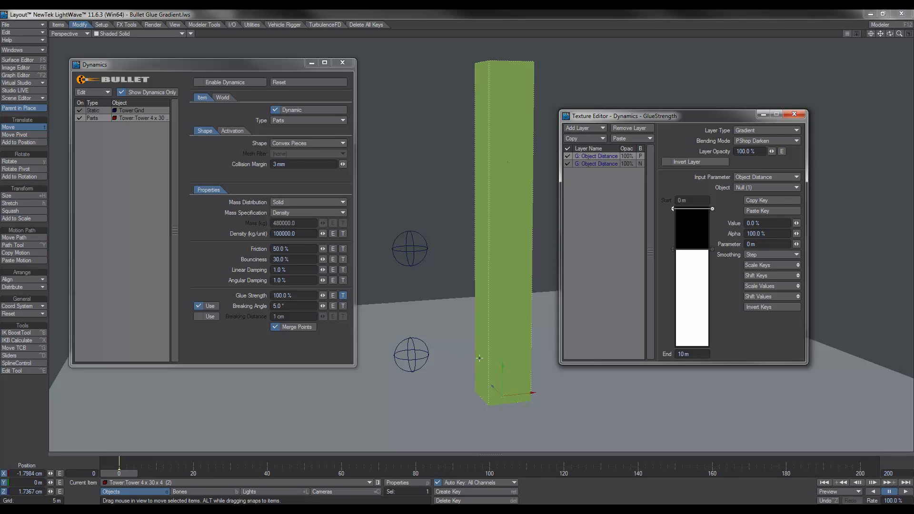
mouse_move(473, 358)
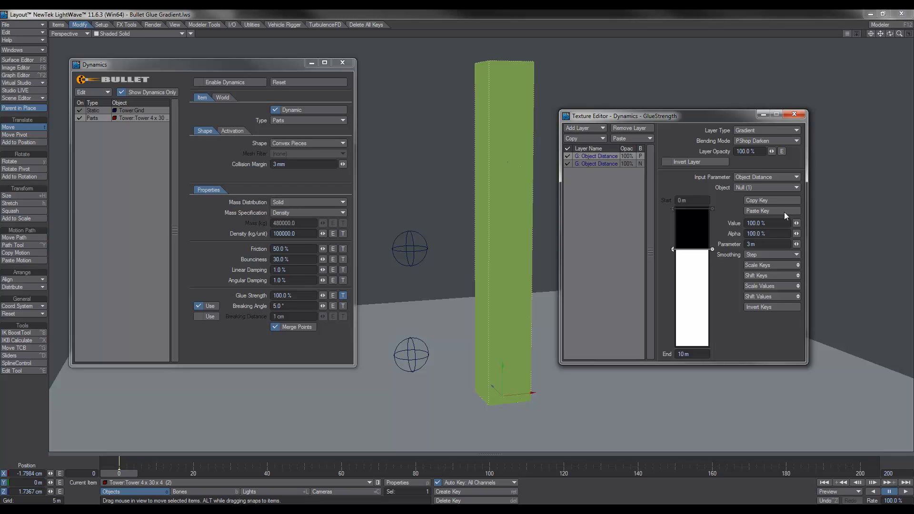
mouse_move(795, 124)
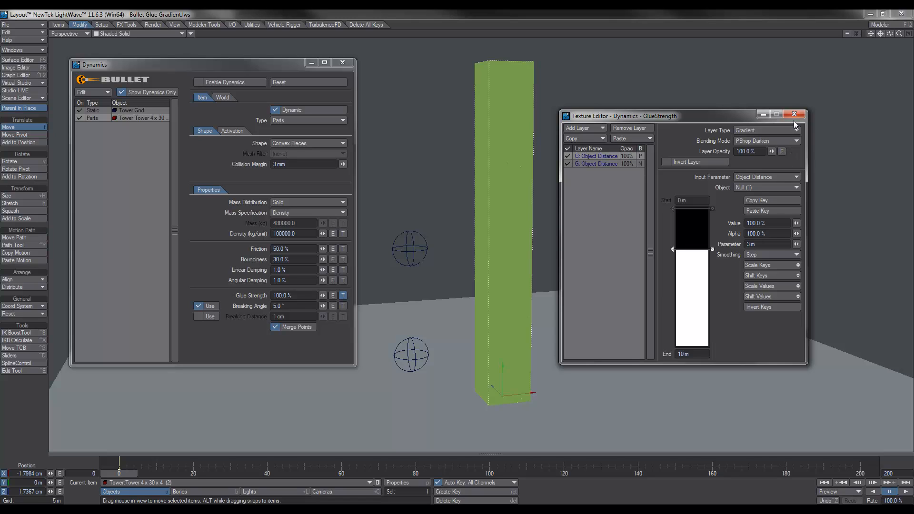
Close the texture editor, turn Enable Dynamics on, and close the dynamics panel
left_click(795, 114)
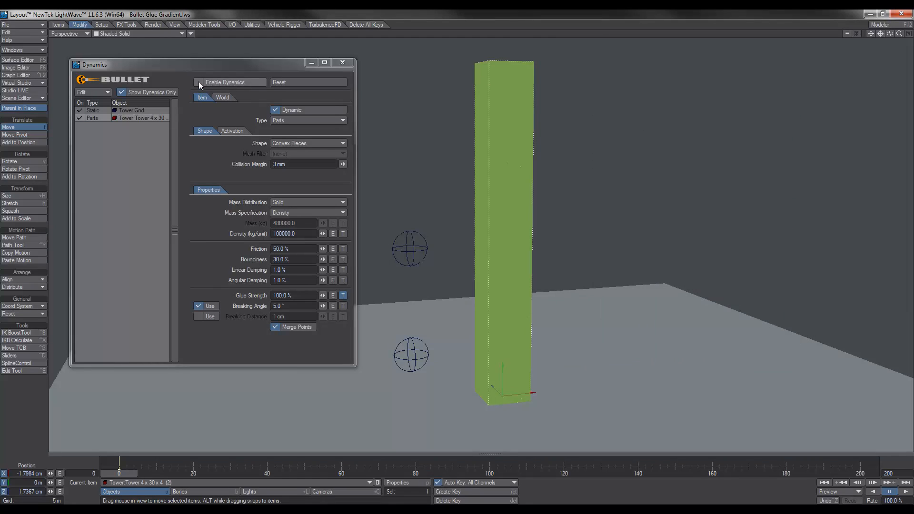
left_click(200, 82)
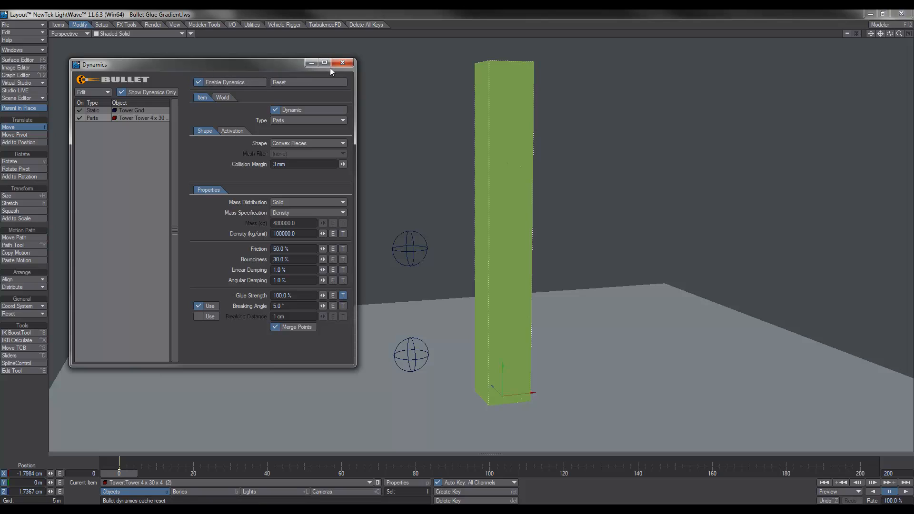
left_click(342, 63)
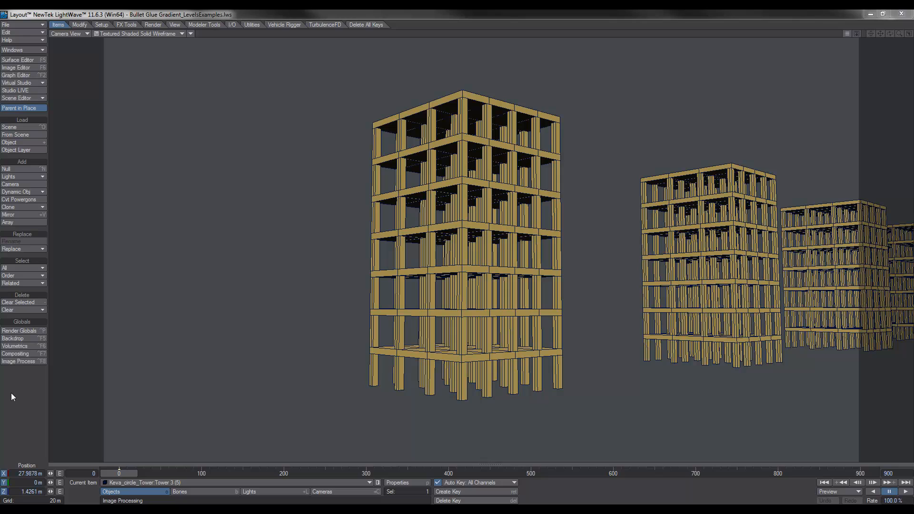
mouse_move(76, 420)
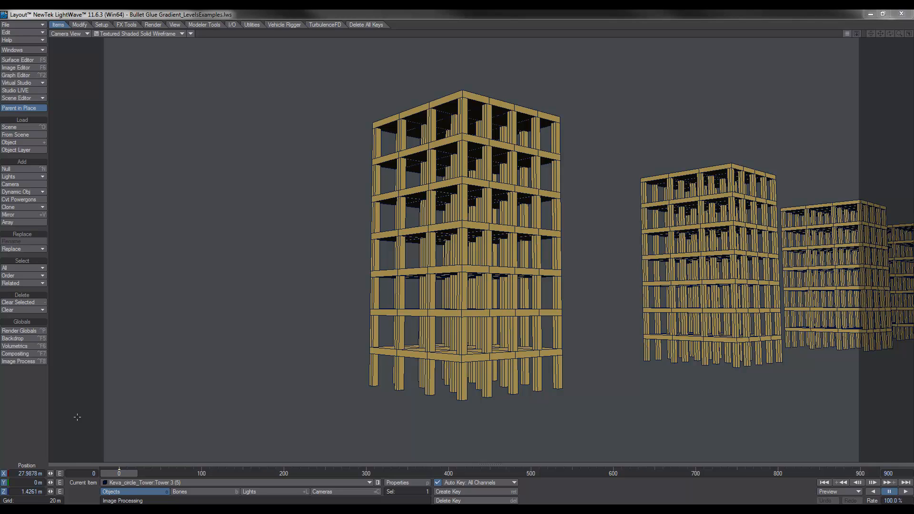
mouse_move(422, 343)
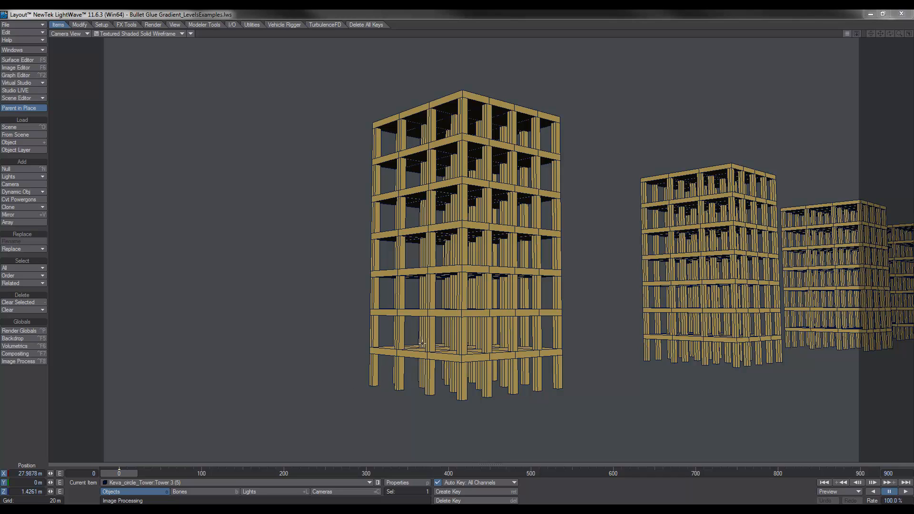
mouse_move(395, 272)
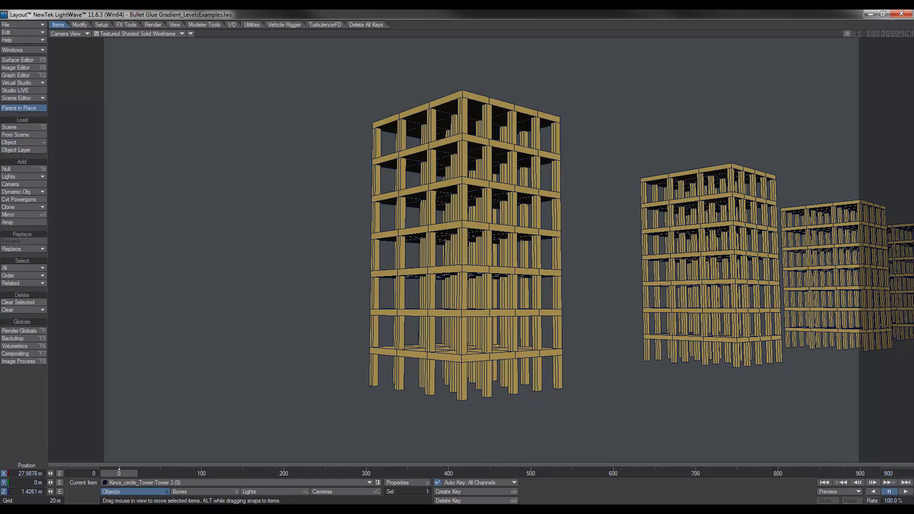
Play the levels-examples simulation until the front tower's lower floors collapse into planks, then pause
left_click(898, 482)
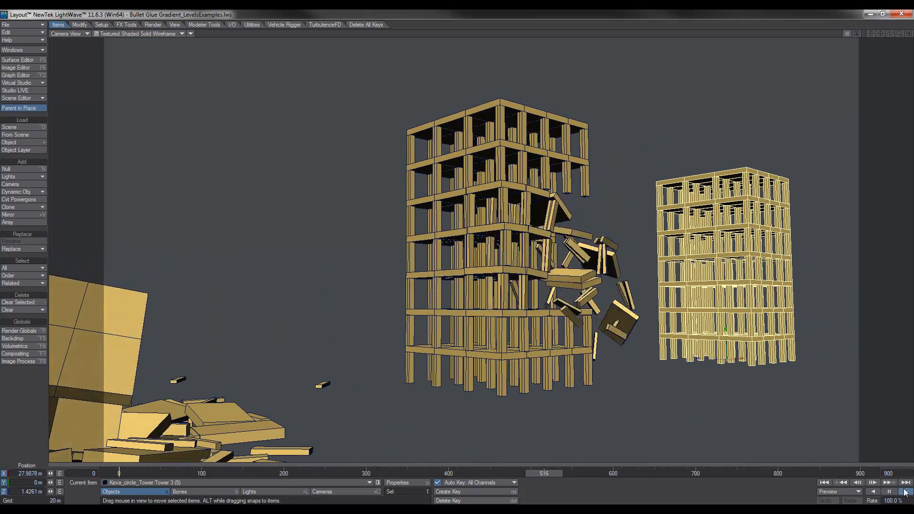
left_click(872, 482)
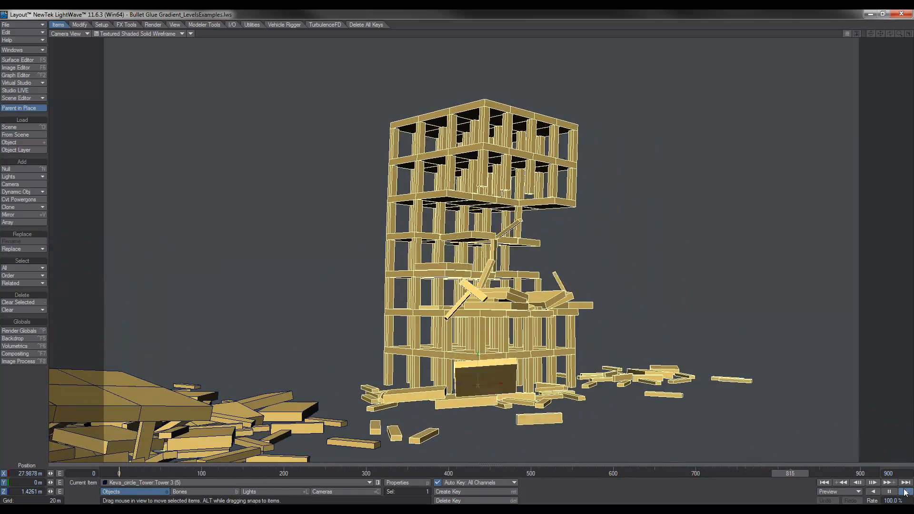
left_click(889, 483)
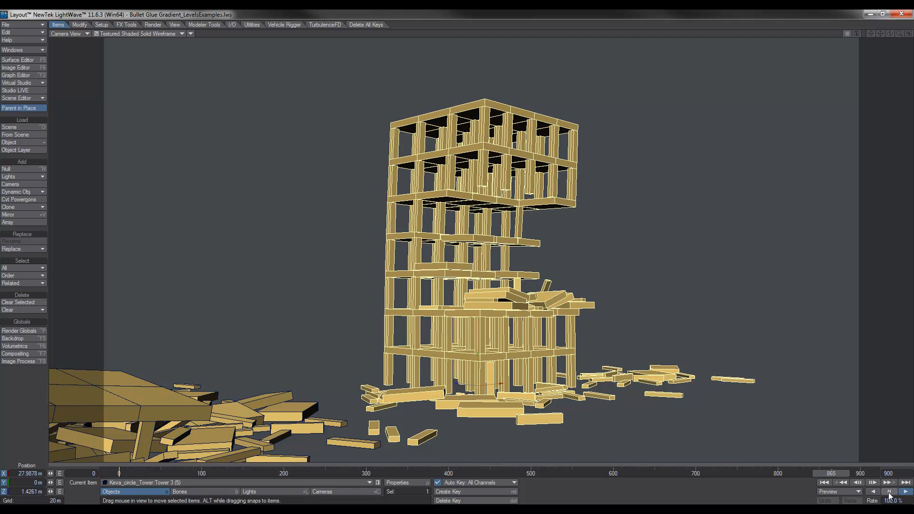